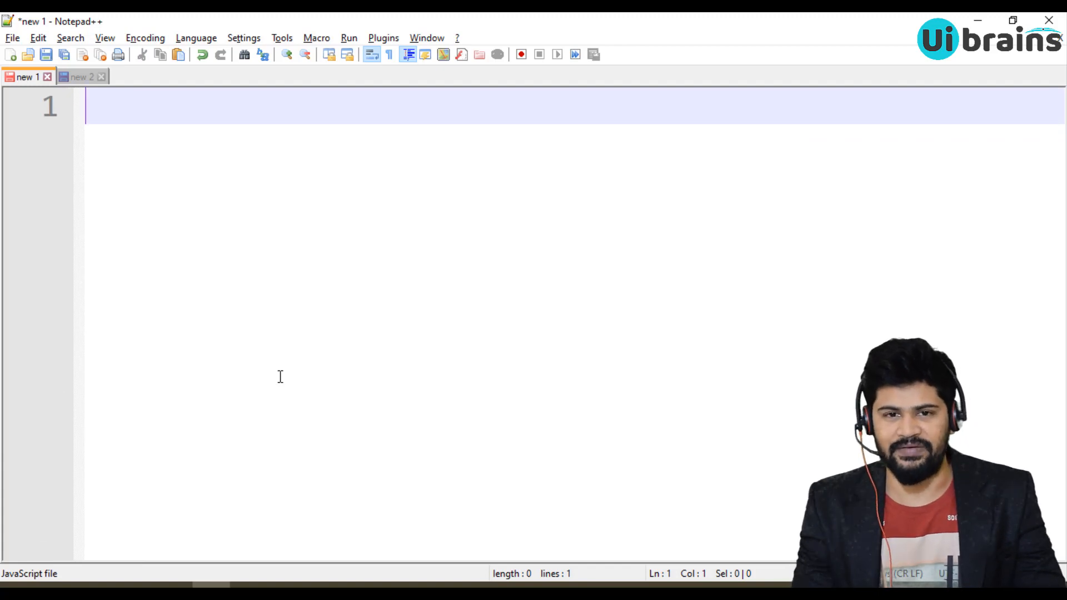
# Note 'Math -> Mathematical Operations' and 'Date -> Date Related Operations' in Notepad++.
pyautogui.write('Math ->')
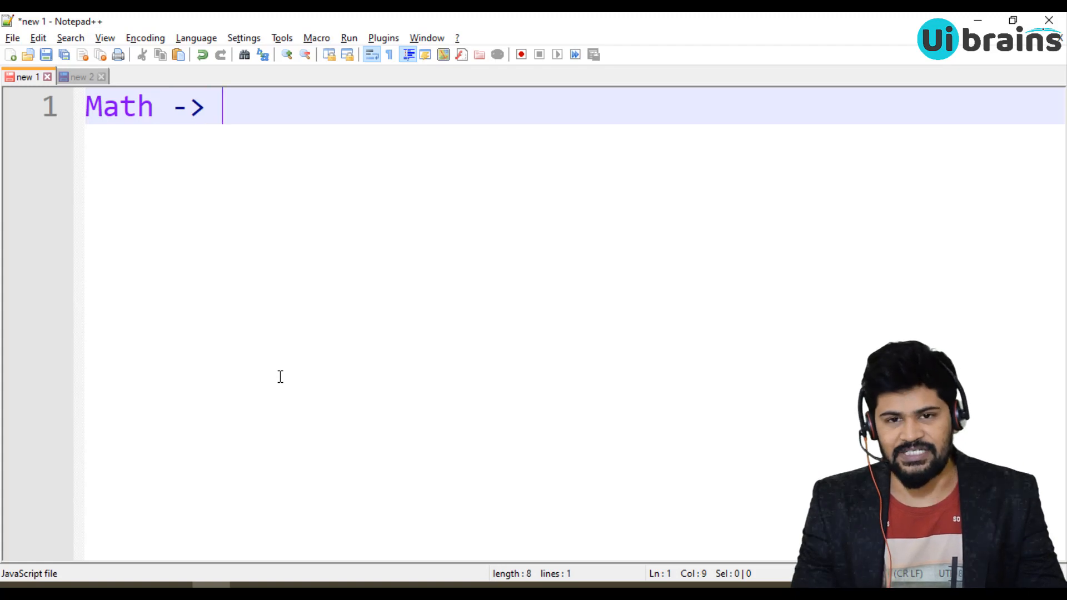
pyautogui.write('Ma')
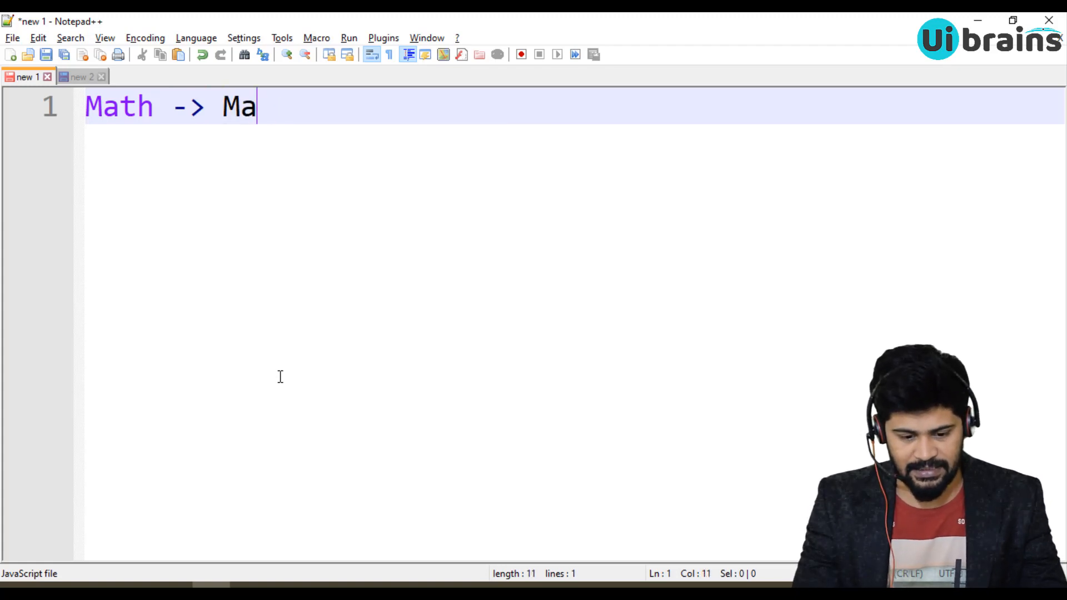
pyautogui.write('thematical')
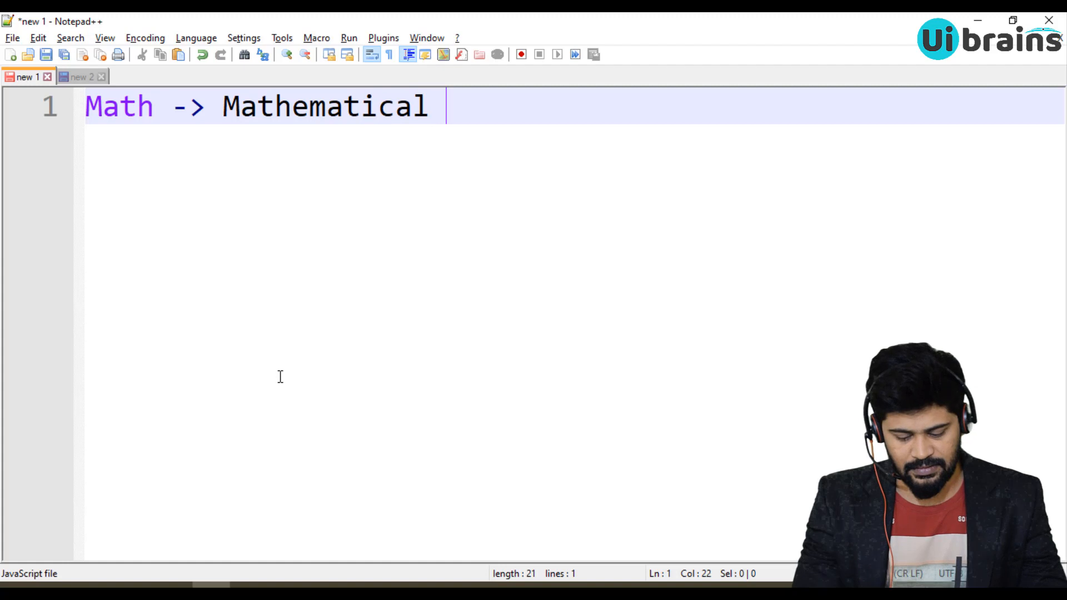
pyautogui.write('Operations')
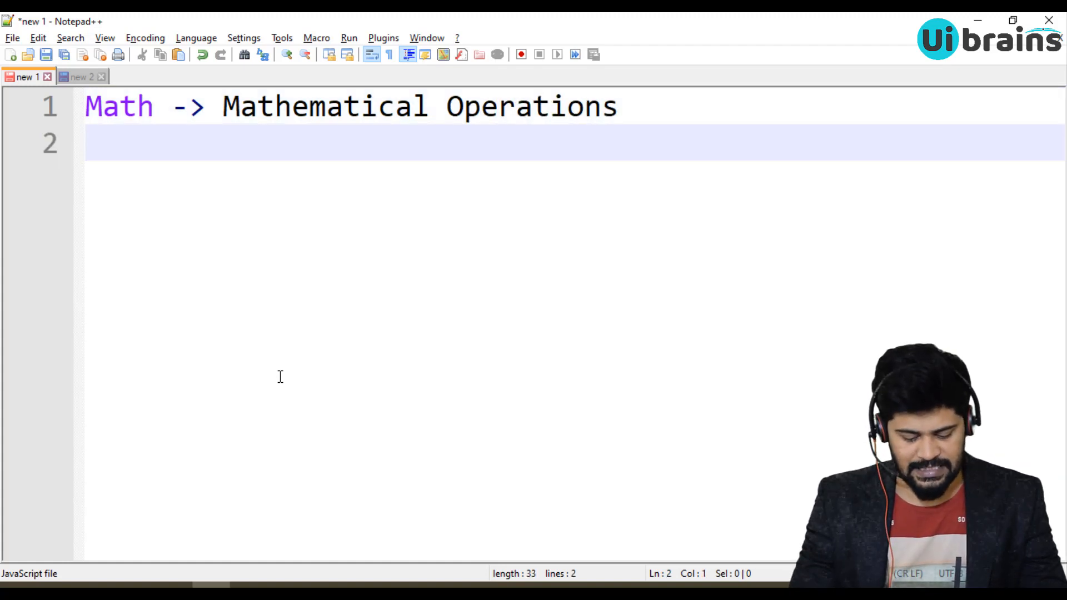
pyautogui.write('Date ->')
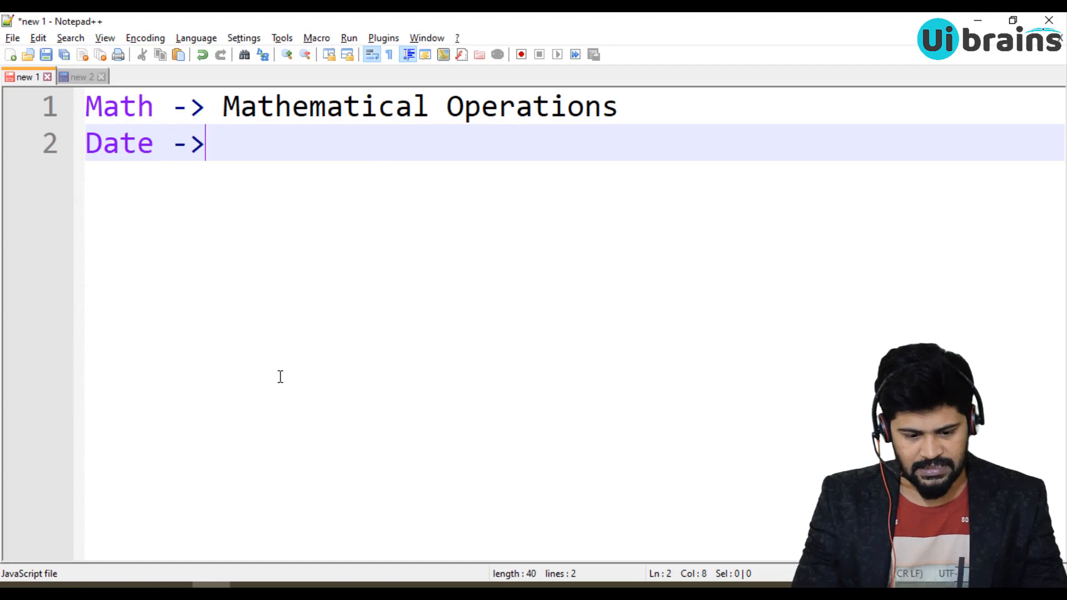
pyautogui.write('Date')
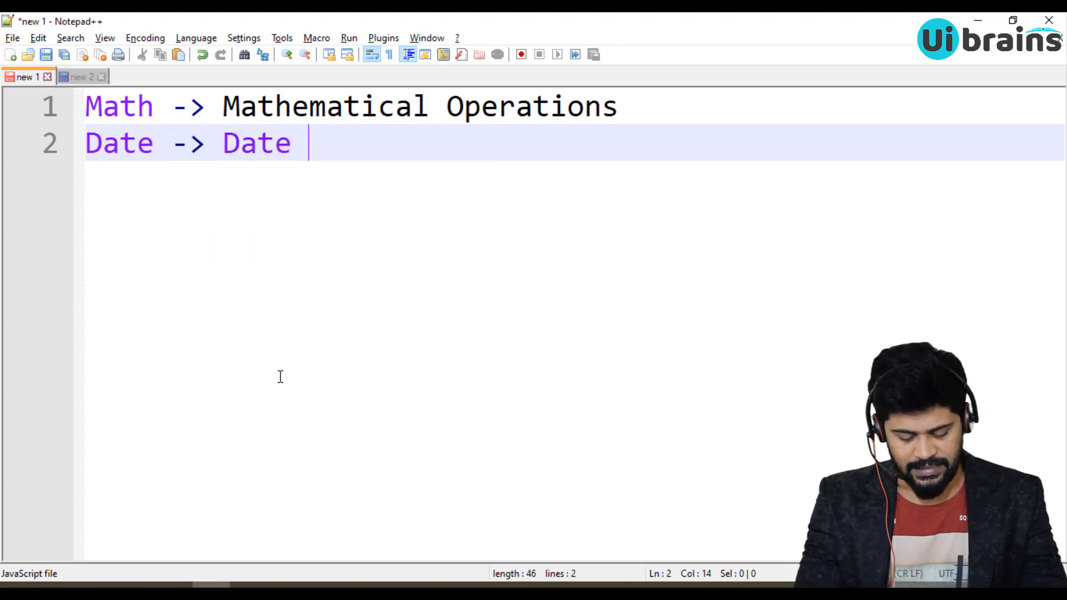
pyautogui.write('Related Op')
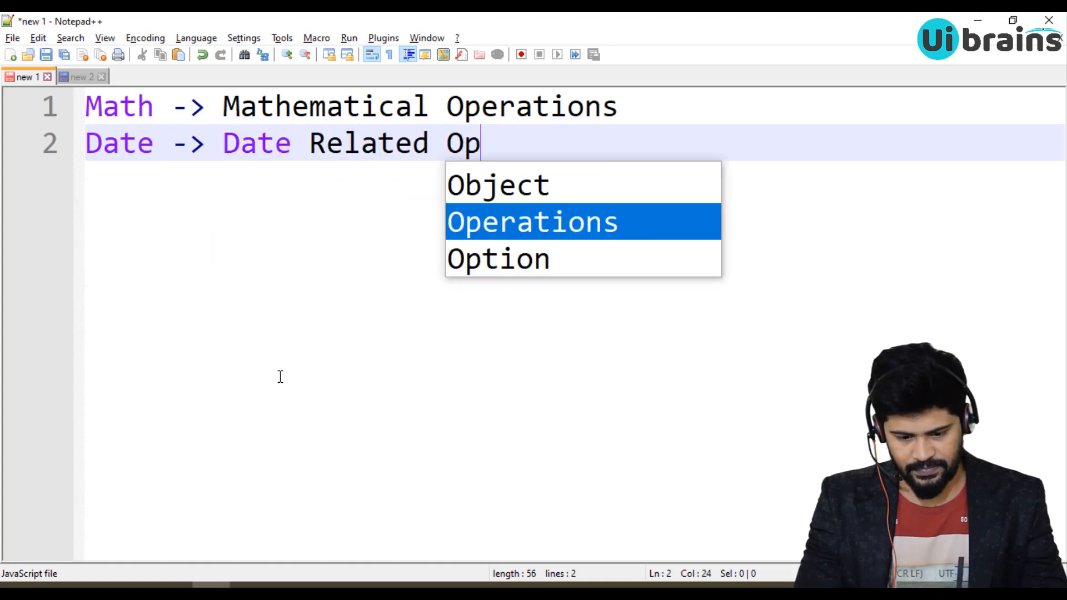
pyautogui.press('Enter')
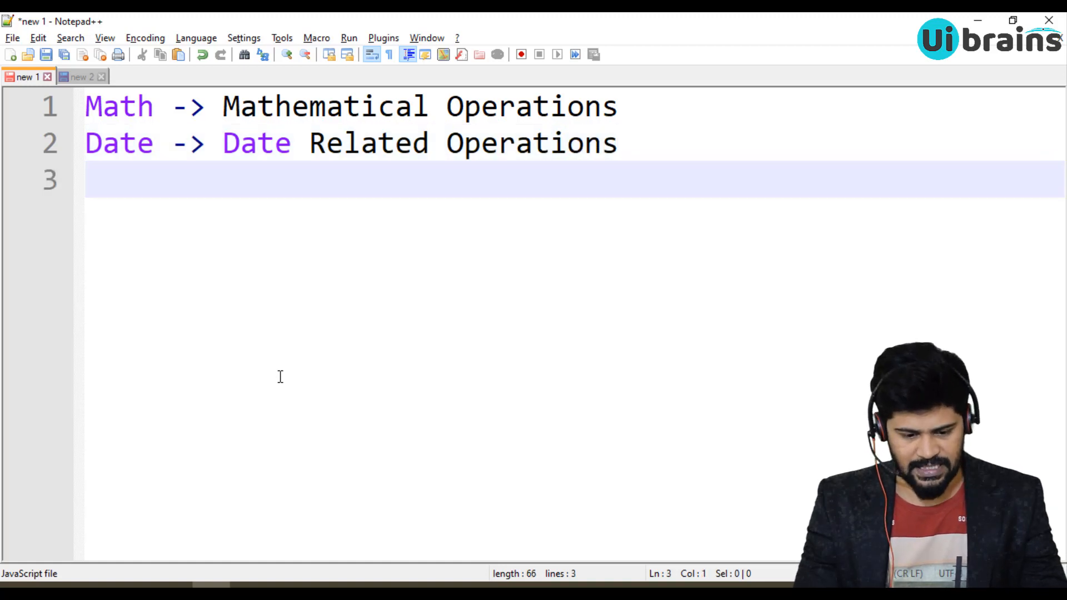
# Add the 'Number -> Number', 'String ->' and 'JSON ->' lines to the note.
pyautogui.write('Number ->')
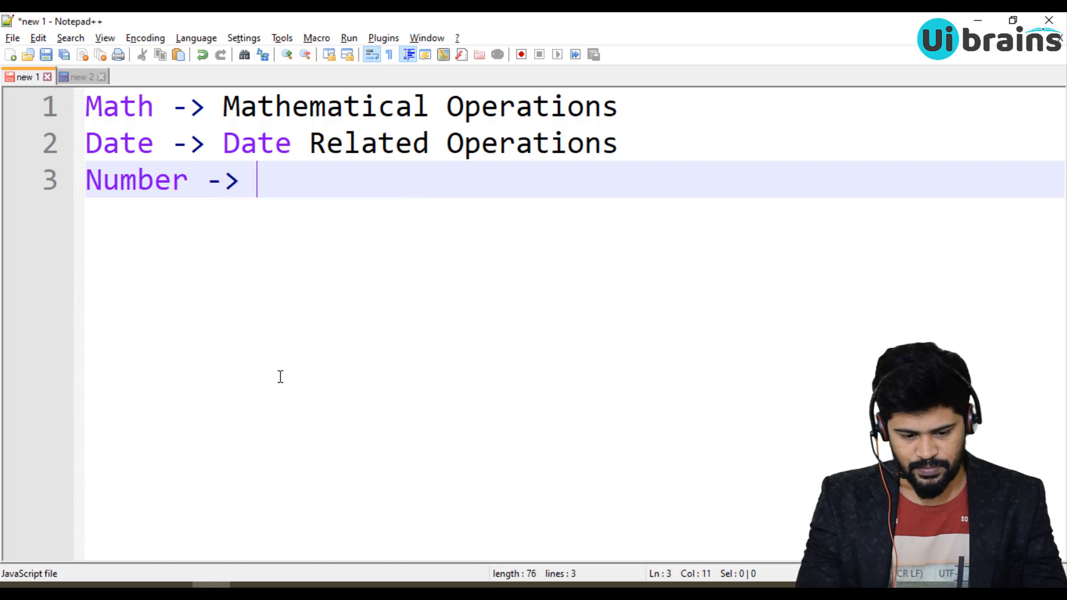
pyautogui.write('Number')
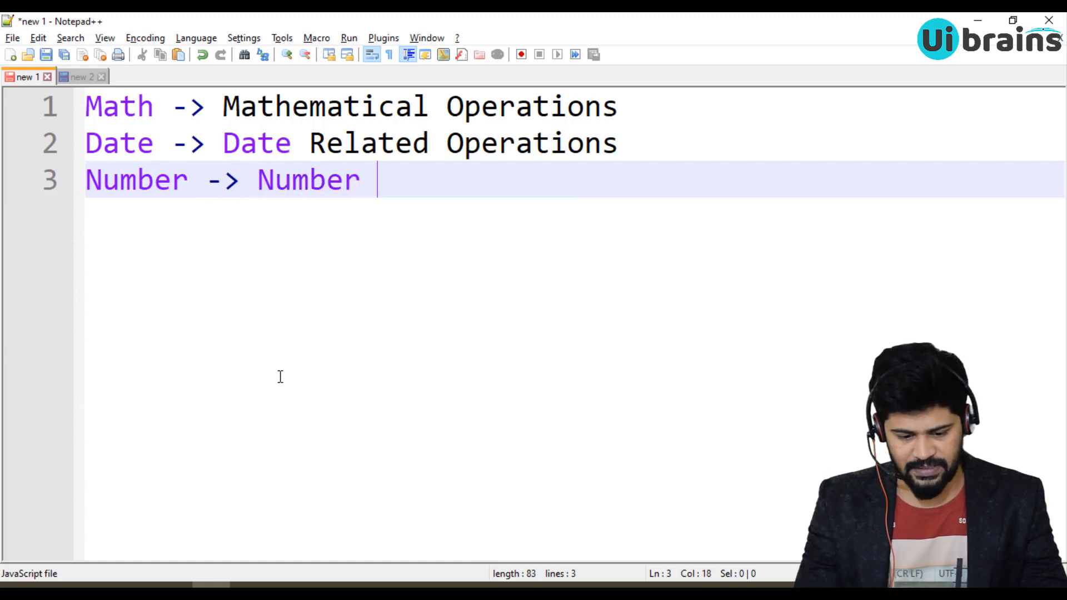
pyautogui.write('String ->')
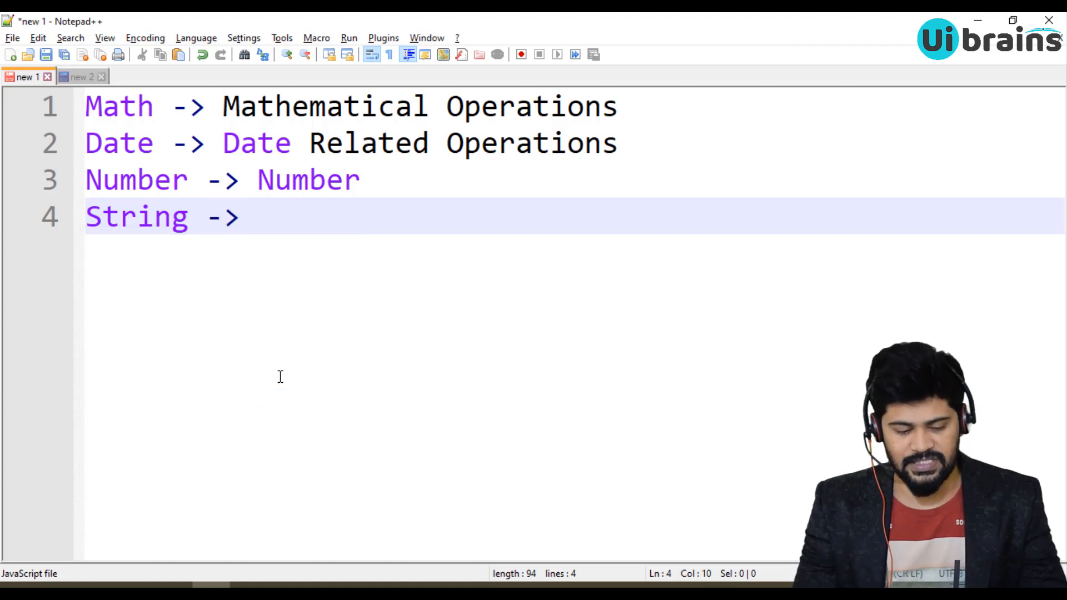
pyautogui.write('JSON')
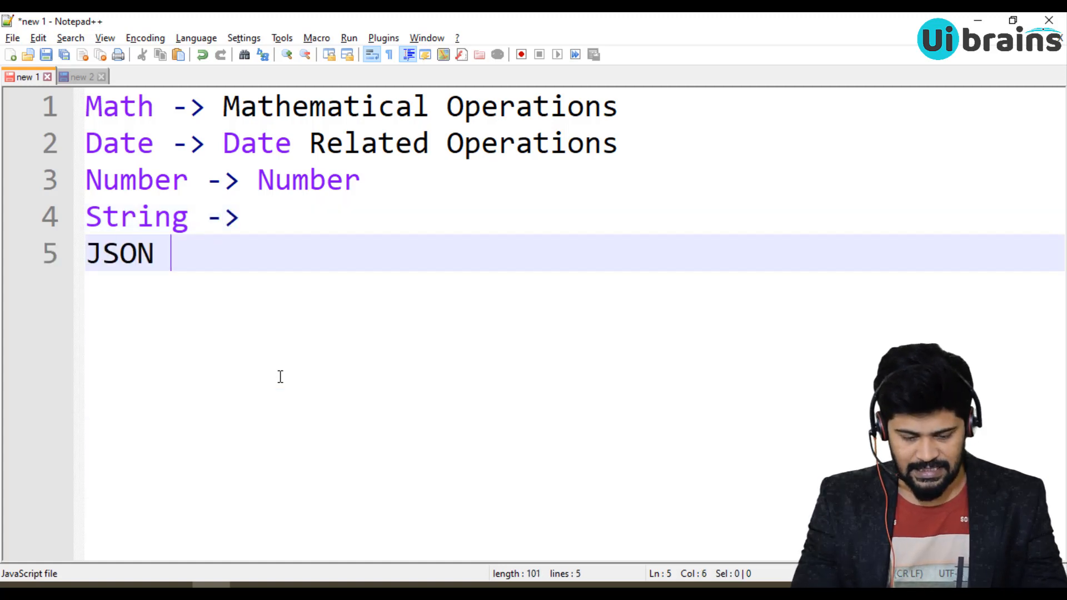
pyautogui.write('->')
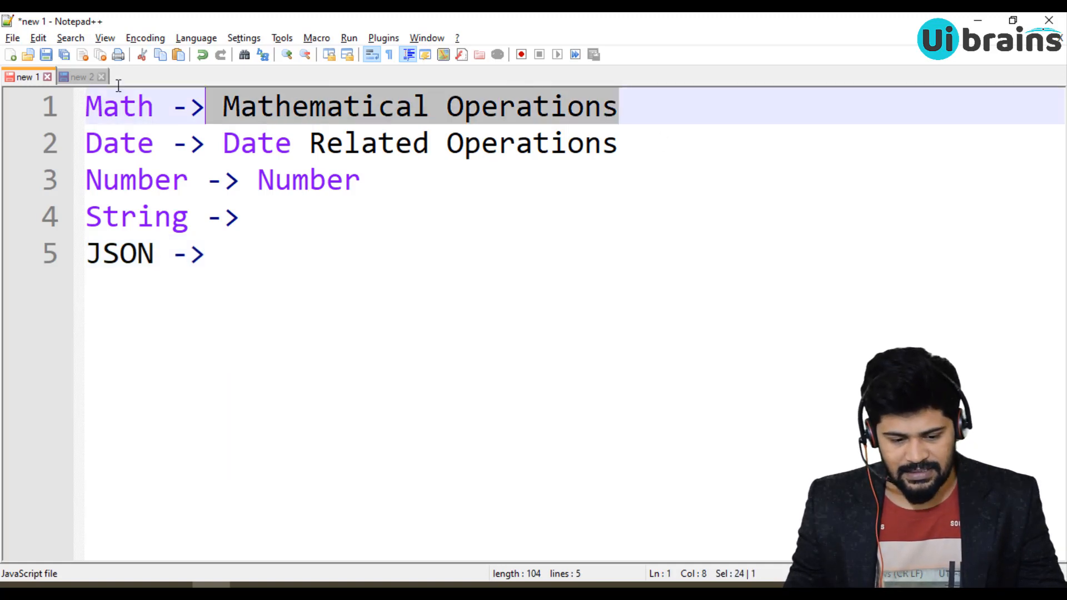
pyautogui.click(221, 254)
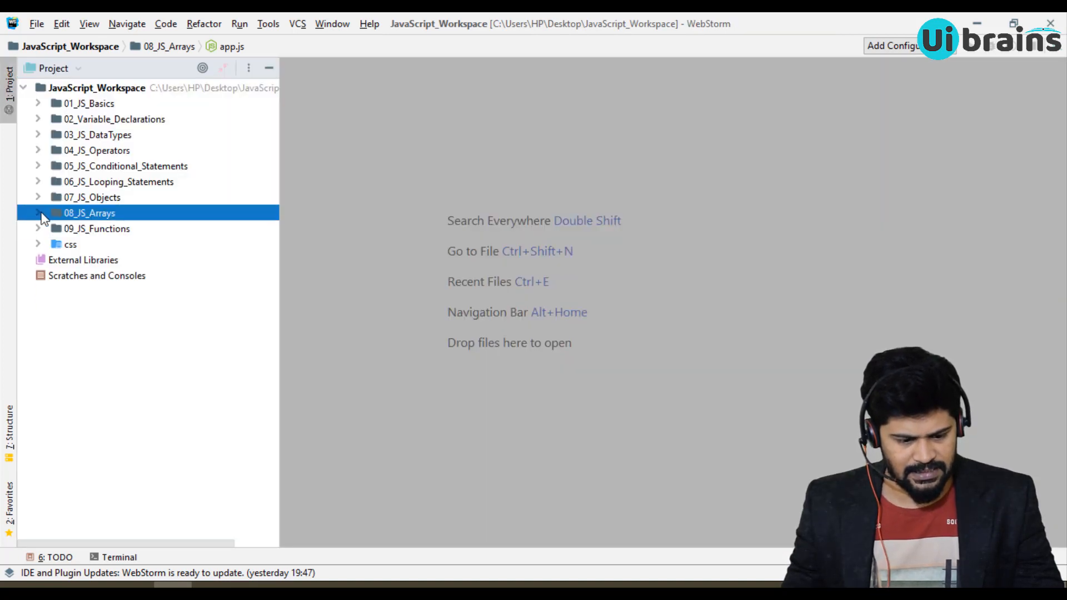
# Copy the 01_JS_Basics folder as a new folder named 10_JS_Math_Object.
pyautogui.click(89, 103)
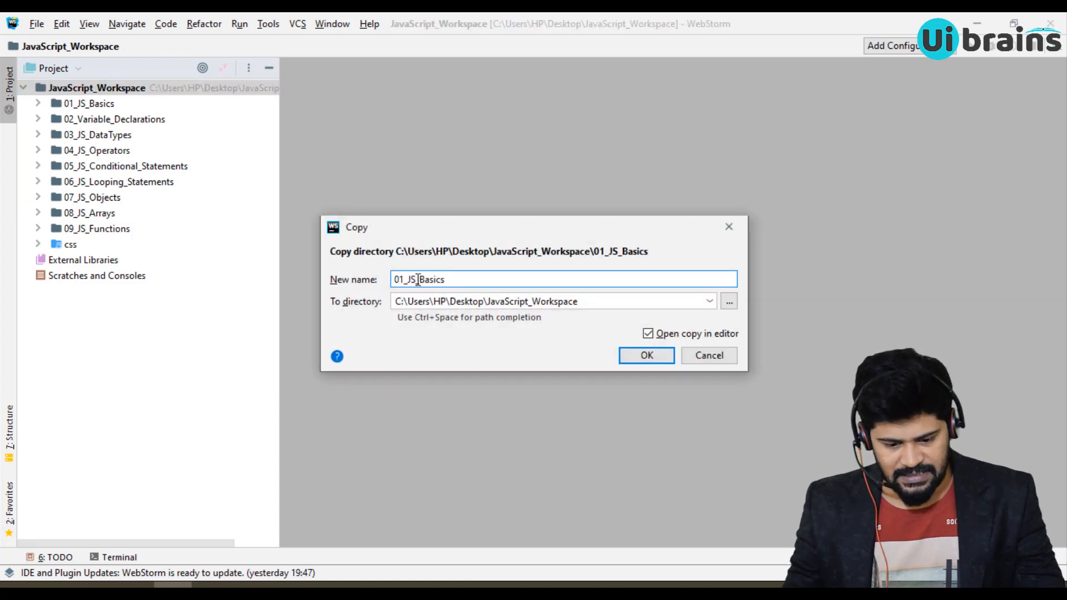
pyautogui.write('10')
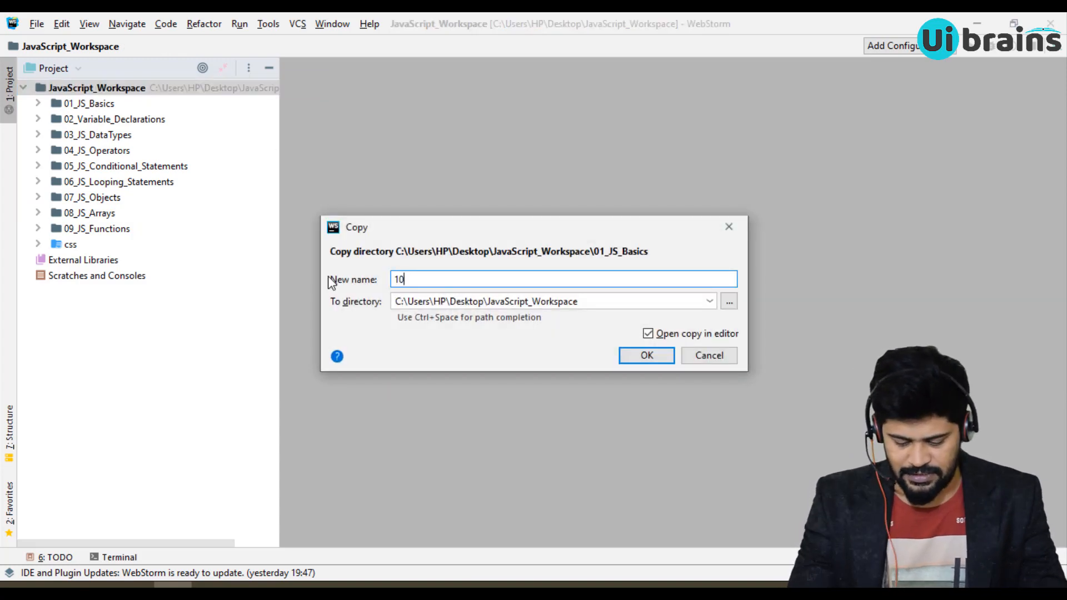
pyautogui.write('_JS_Math')
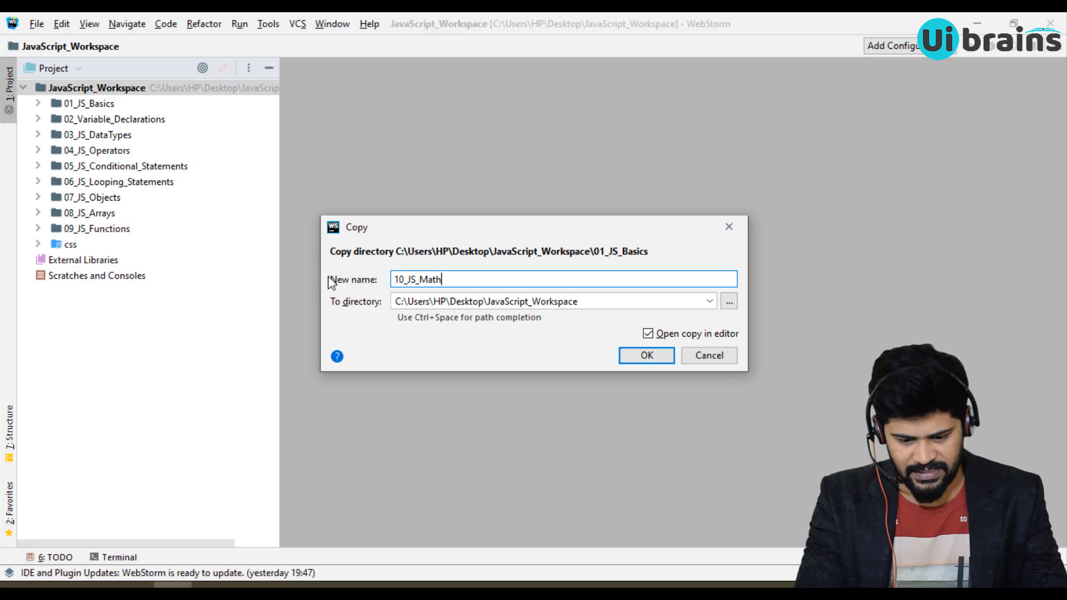
pyautogui.write('_Obj')
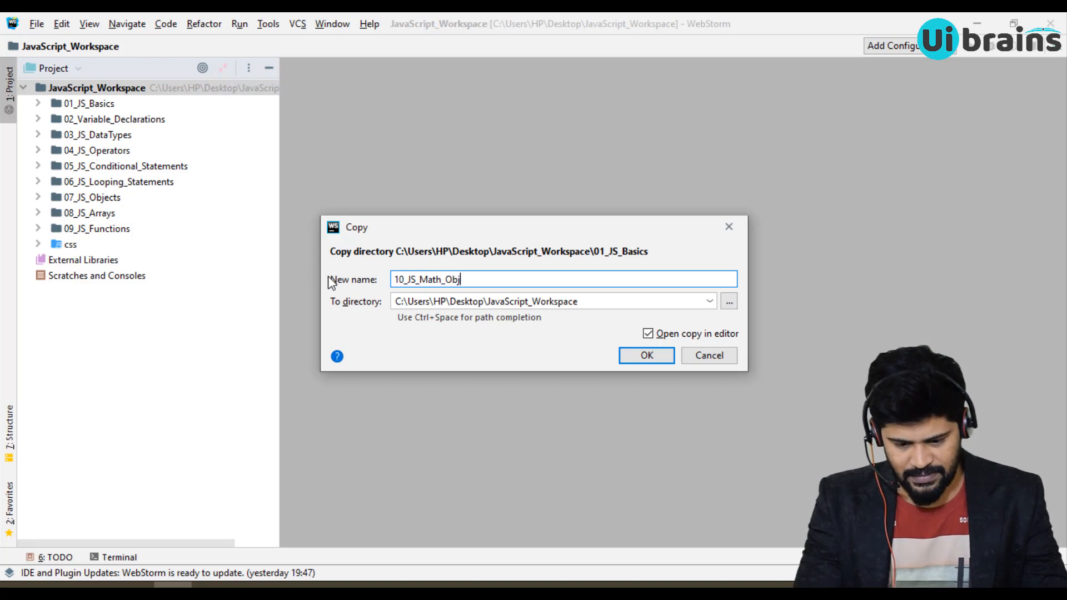
pyautogui.click(646, 355)
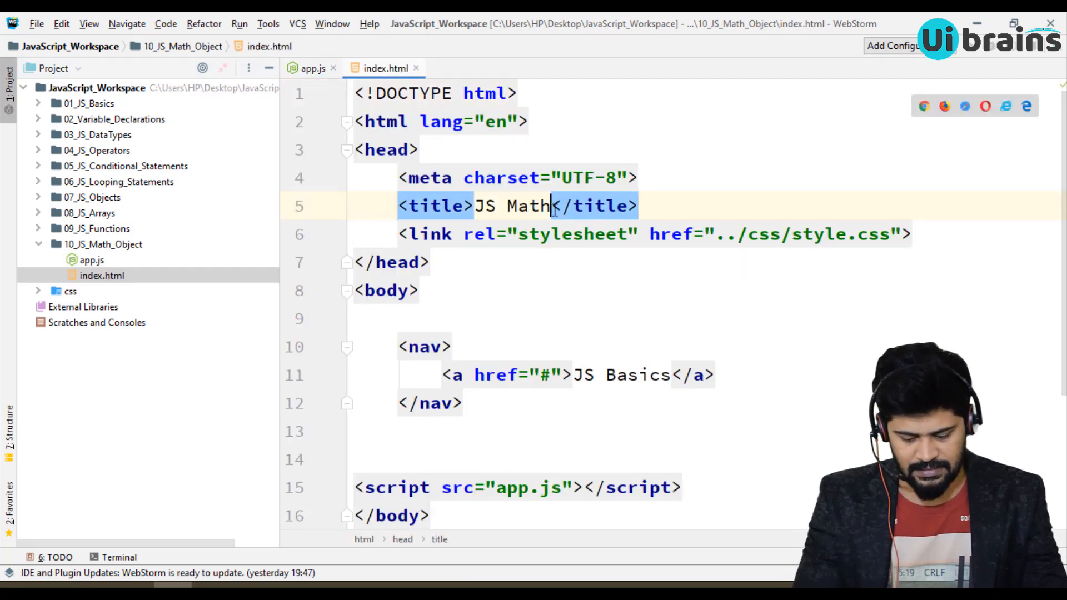
# Change the index.html <title> and nav link text to 'JS Math Object'.
pyautogui.write('Object')
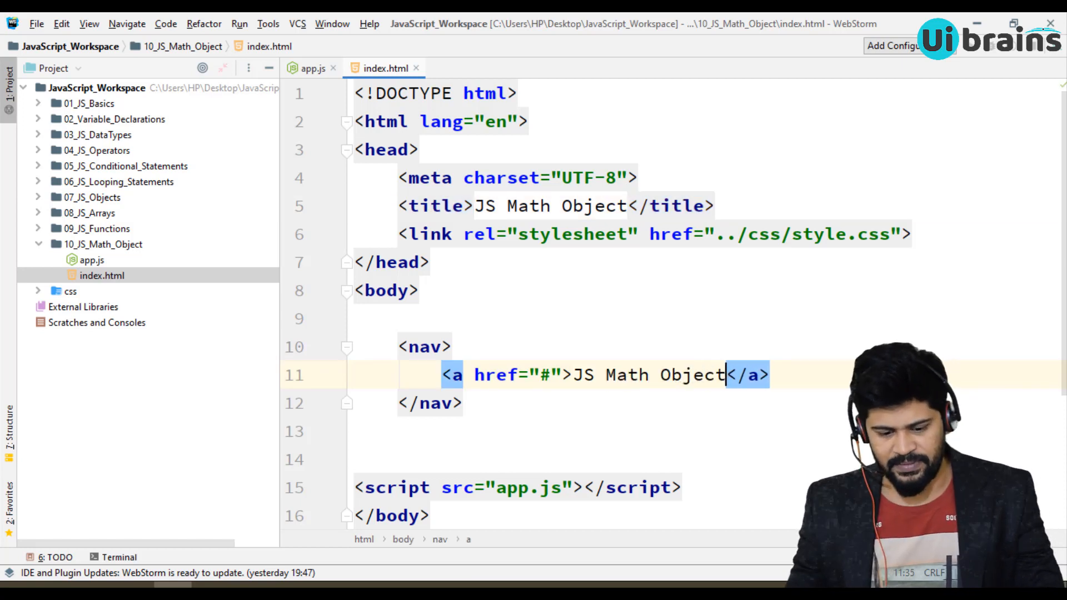
pyautogui.click(312, 68)
pyautogui.write('//')
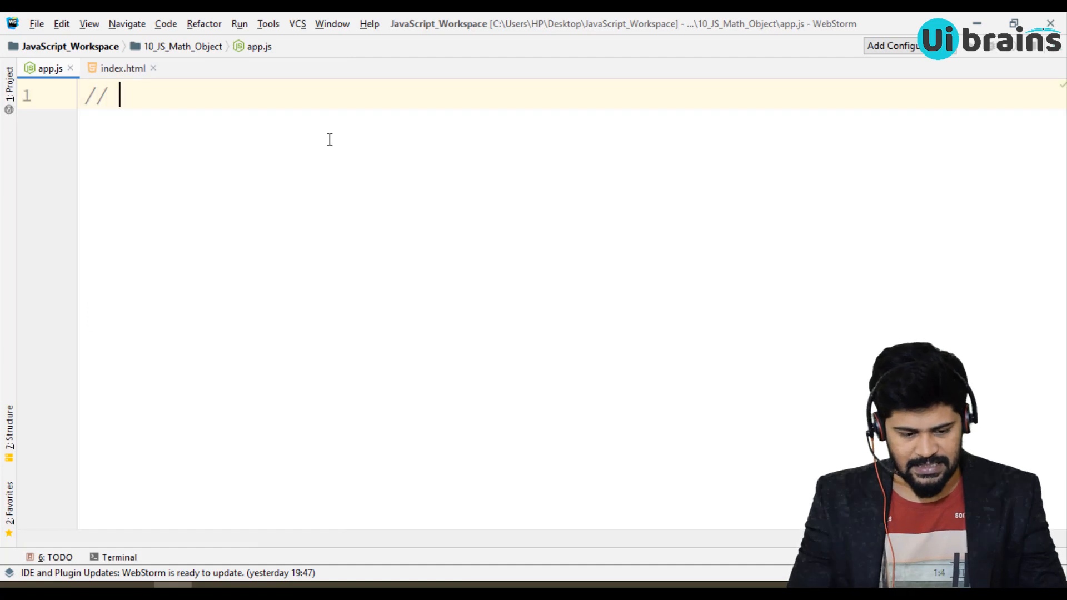
# Add a // Sqrt comment and declare let sqrt = Math.sqrt(144).
pyautogui.write('Sqrt')
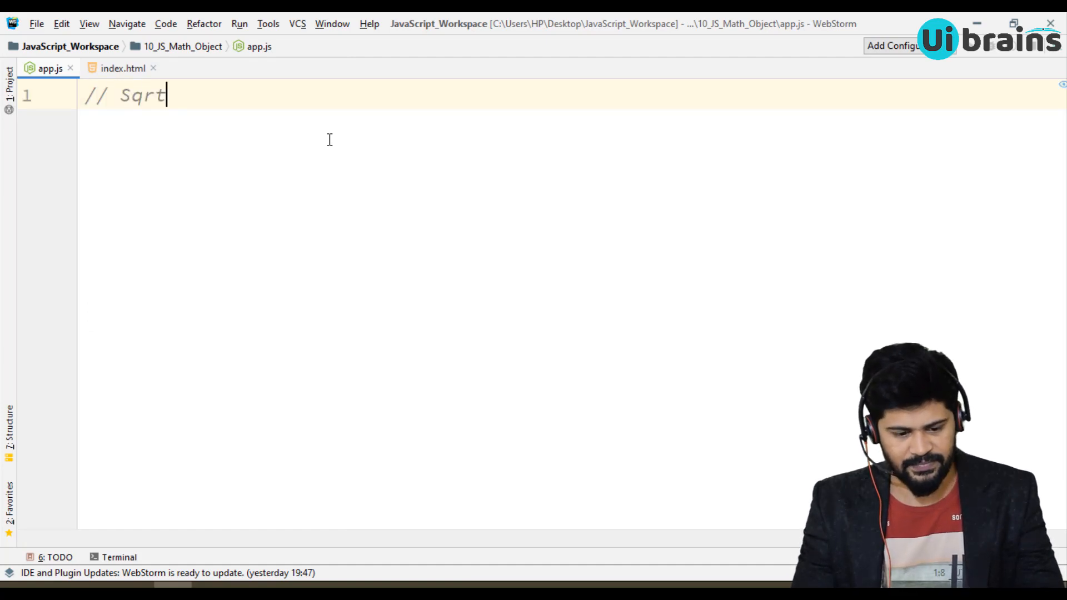
pyautogui.press('Enter')
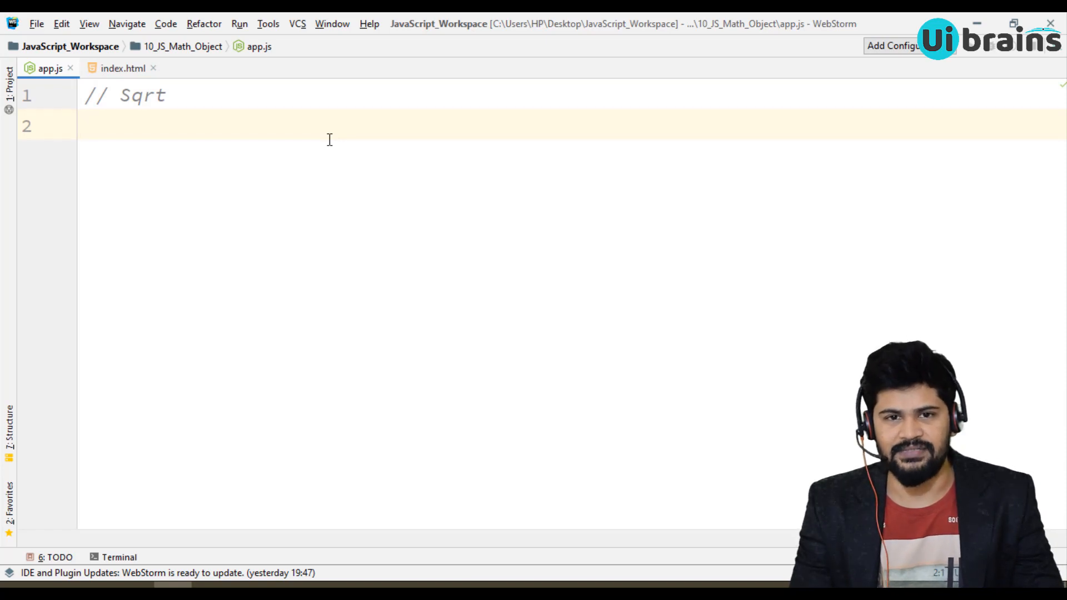
pyautogui.write('let sqrt =')
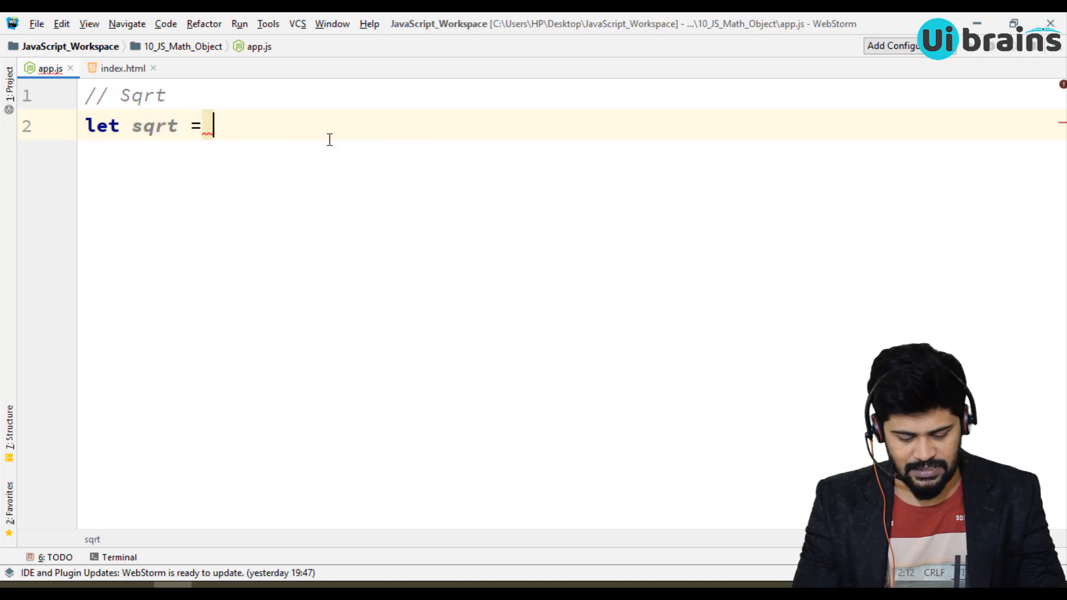
pyautogui.write('Math')
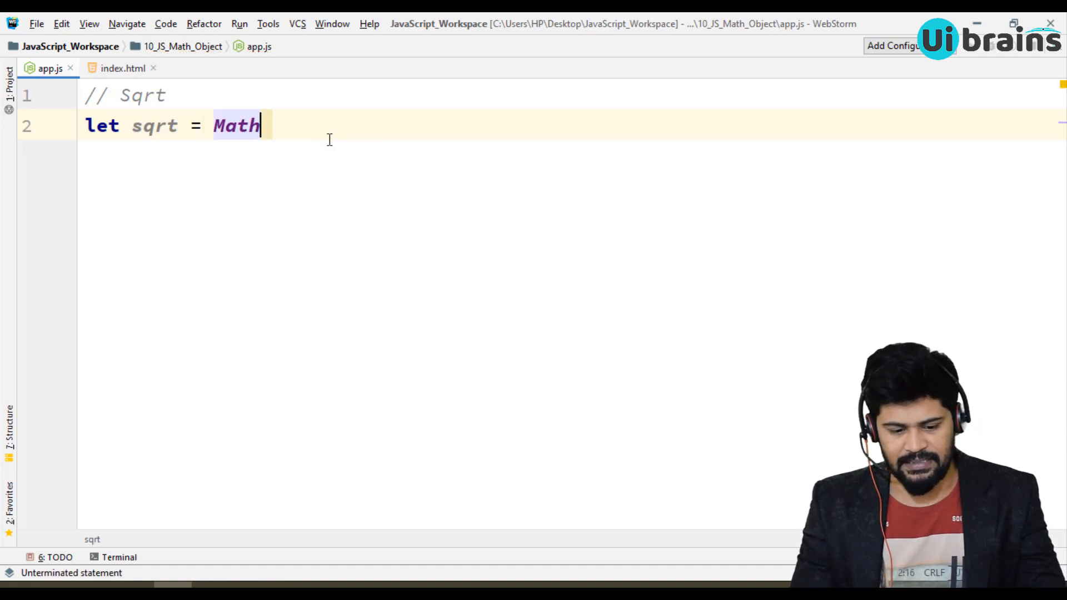
pyautogui.write('.sqrt();')
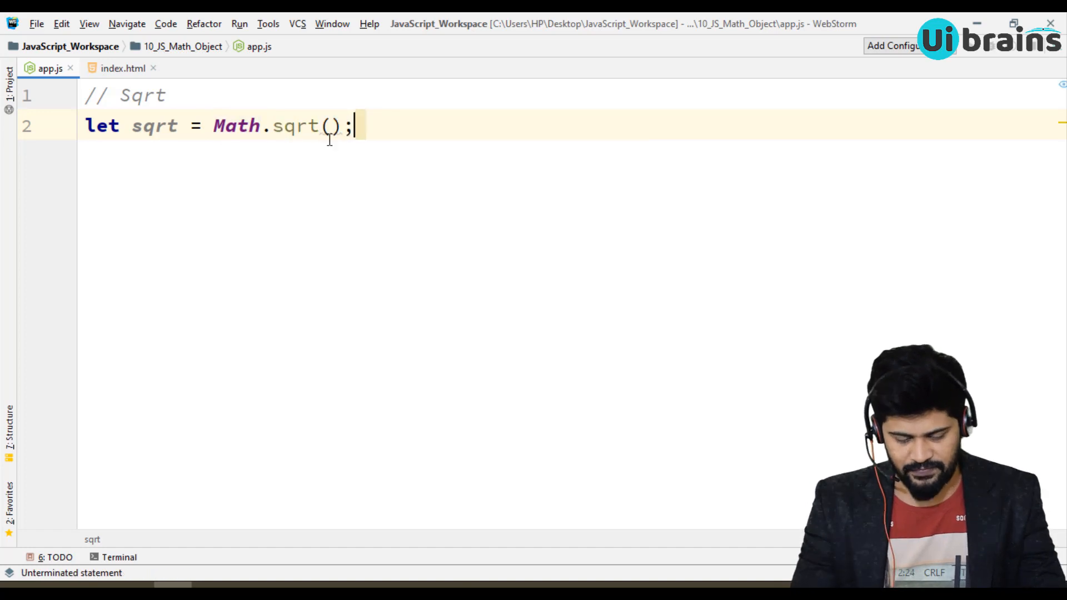
pyautogui.write('144')
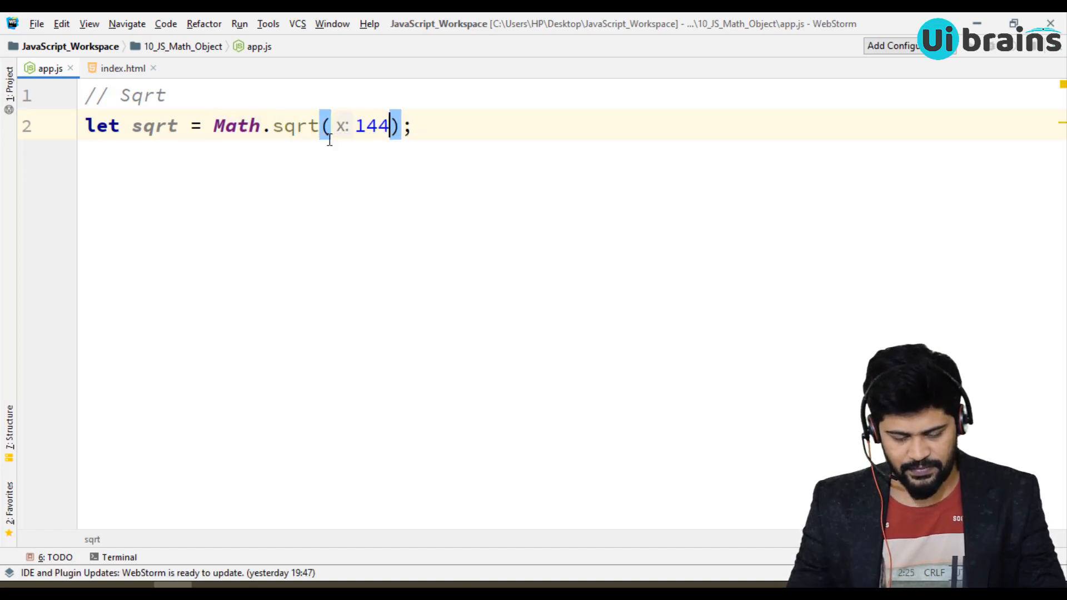
pyautogui.press('enter')
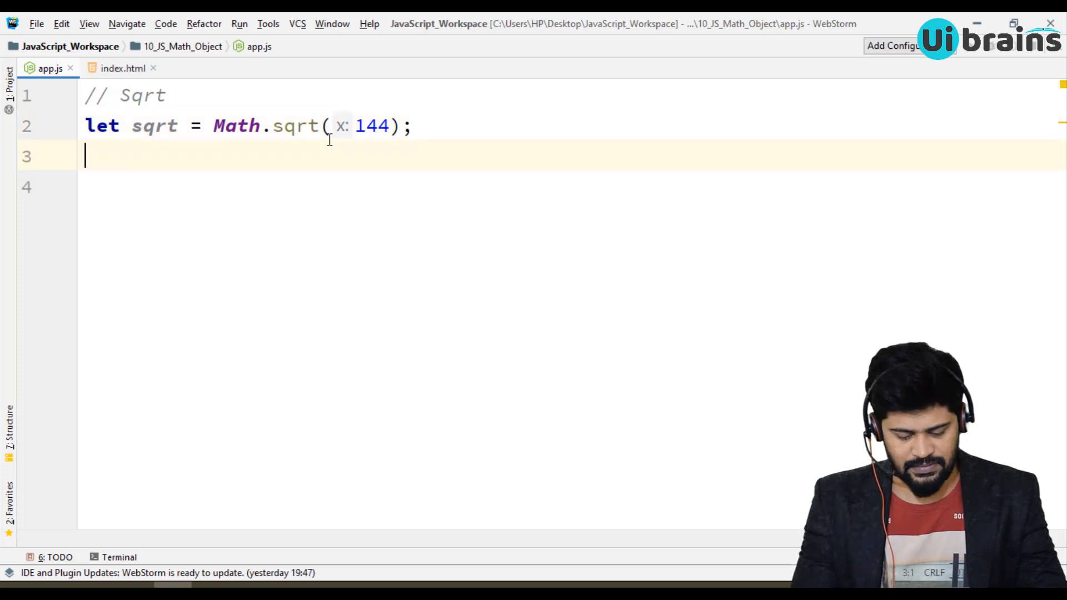
# Log the result with console.log(`Sqrt of 144 is : ${sqrt}`).
pyautogui.write('console.log();')
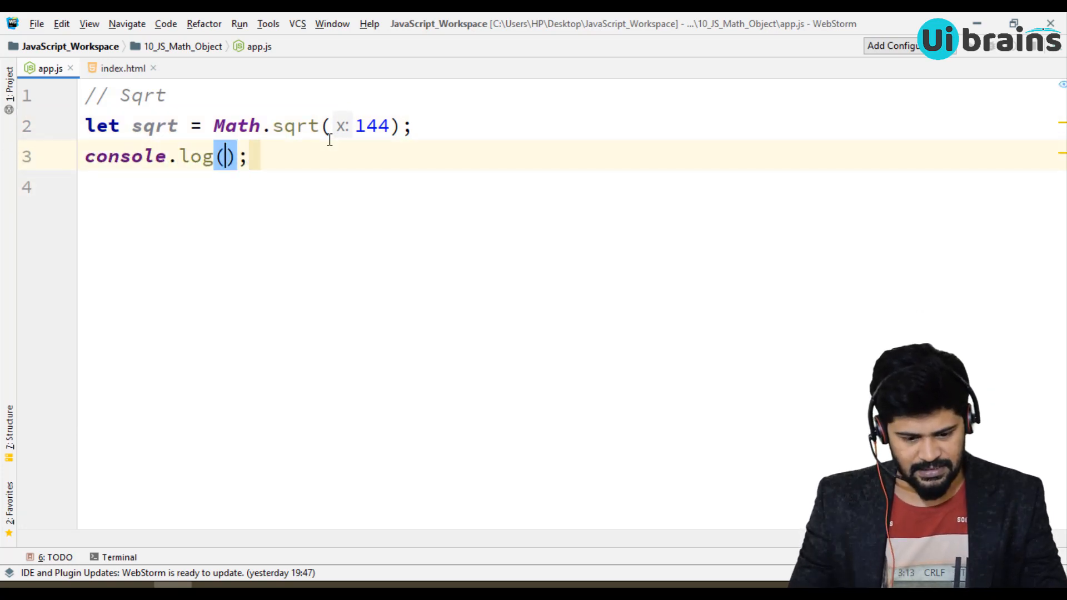
pyautogui.write('`Sqrt`')
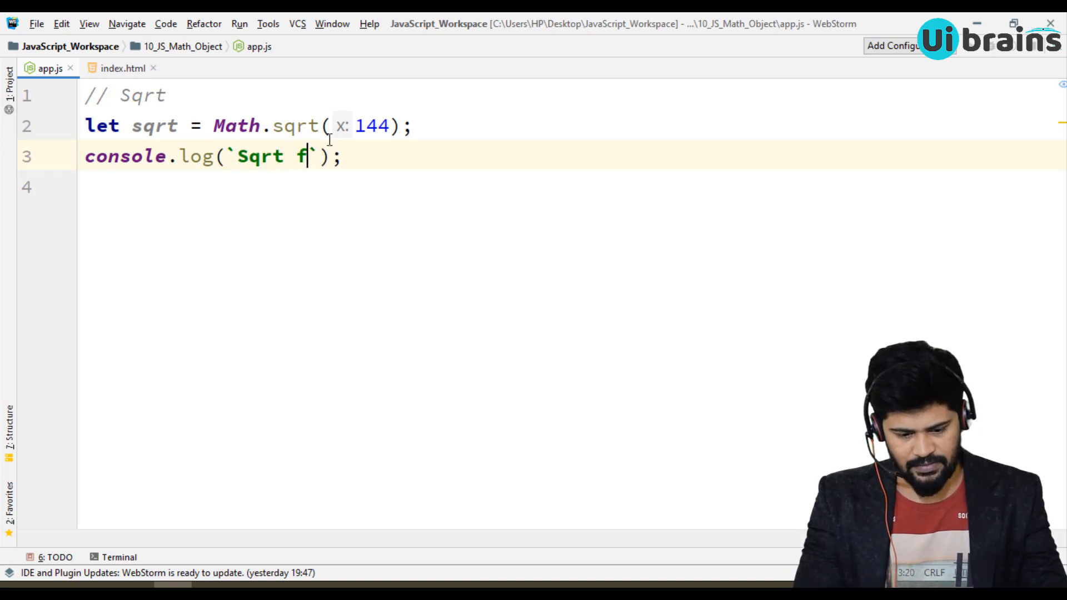
pyautogui.write('of 144')
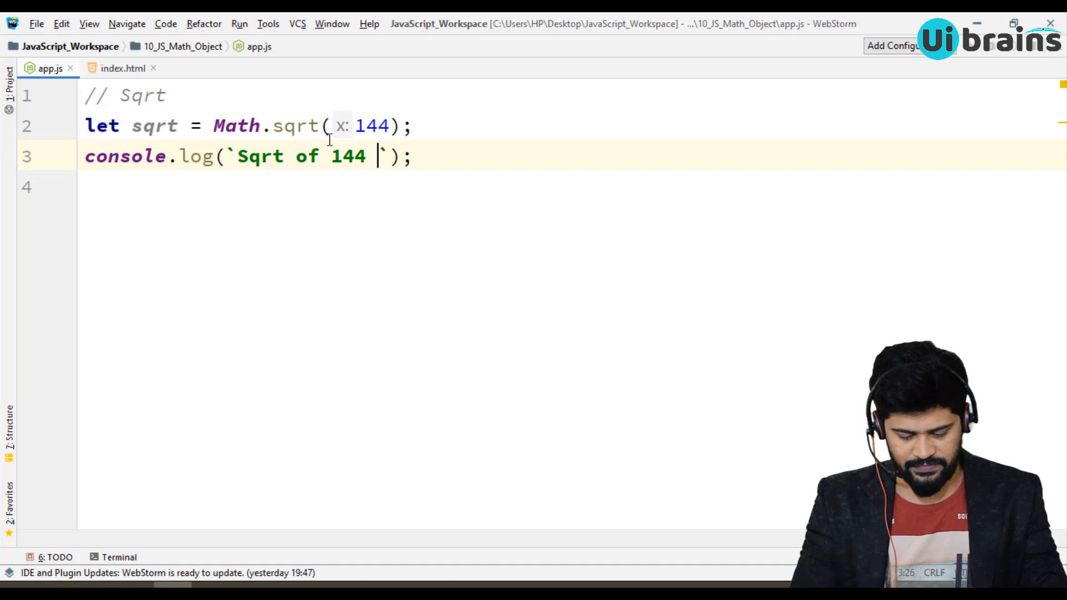
pyautogui.write('is : ${}')
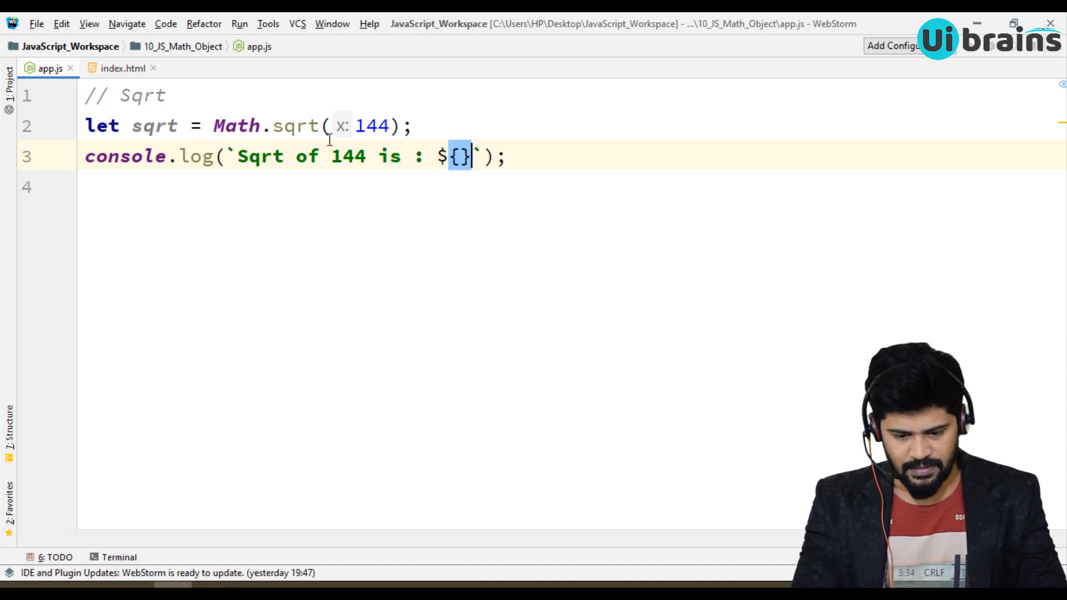
pyautogui.write('sqrt')
pyautogui.write('//')
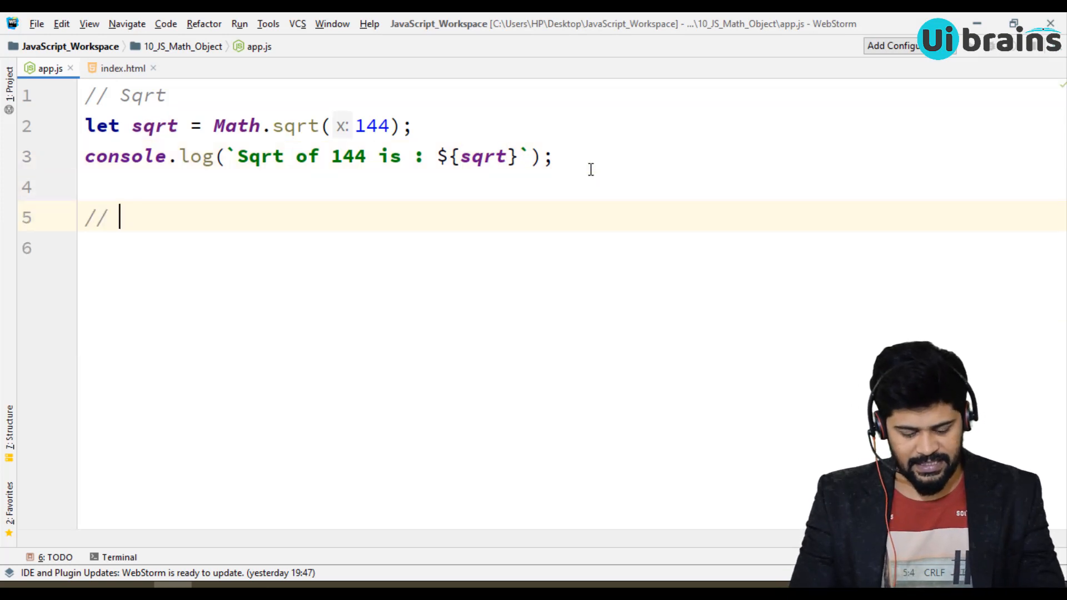
# Add a // pow comment and declare let pow = Math.pow(2,5).
pyautogui.write('pow')
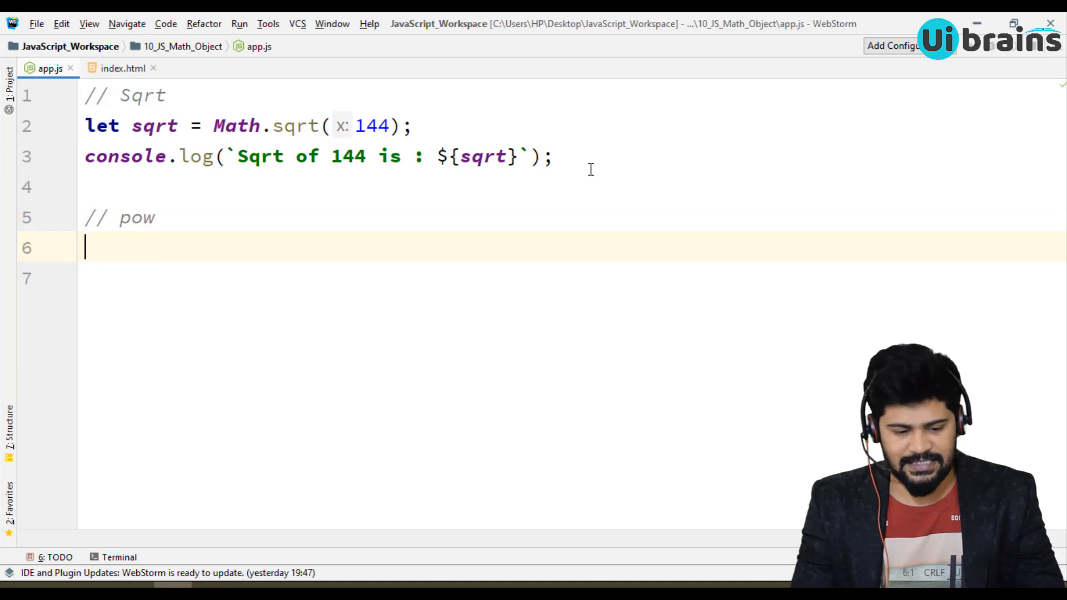
pyautogui.write('let p')
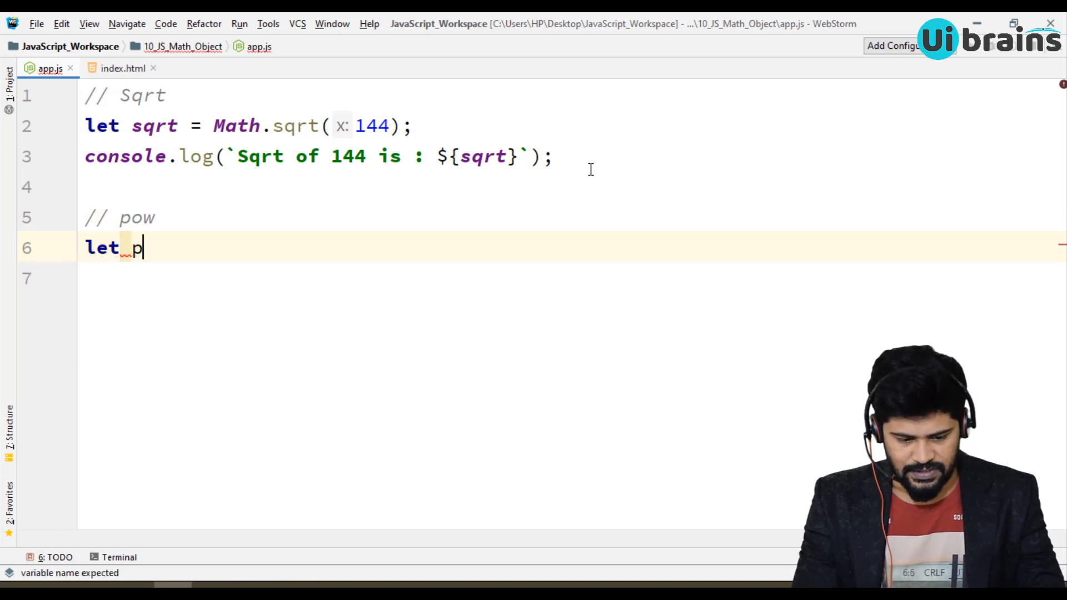
pyautogui.write('ow = M')
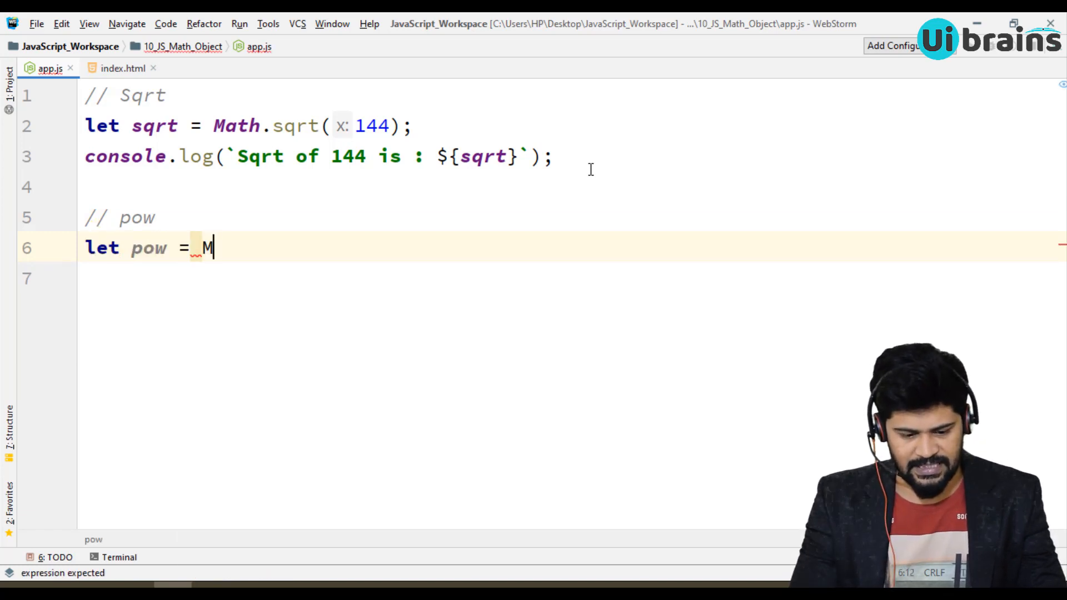
pyautogui.write('ath.pow(')
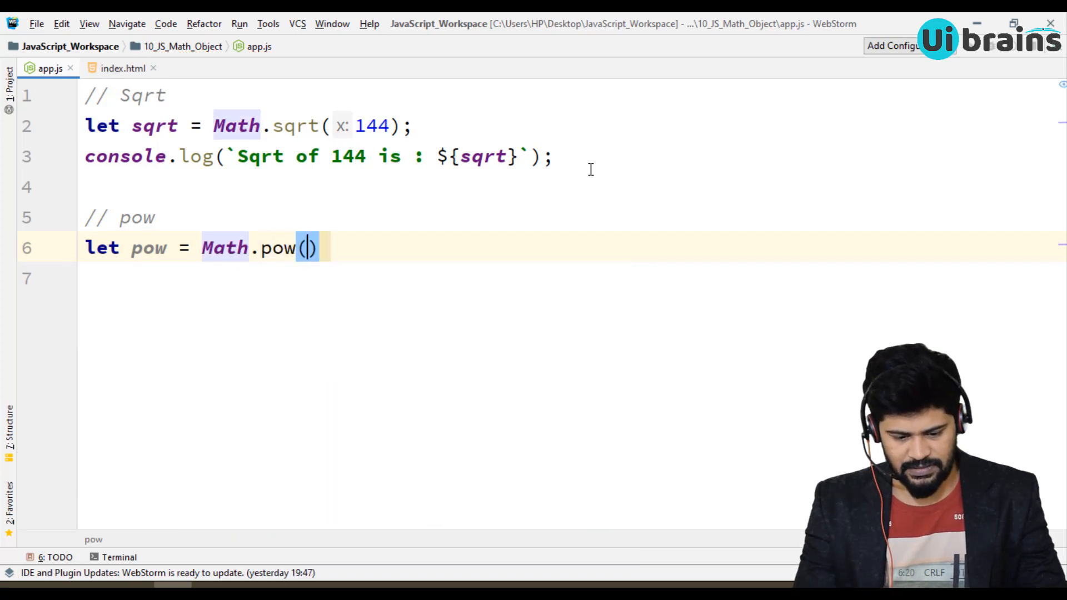
pyautogui.write(';')
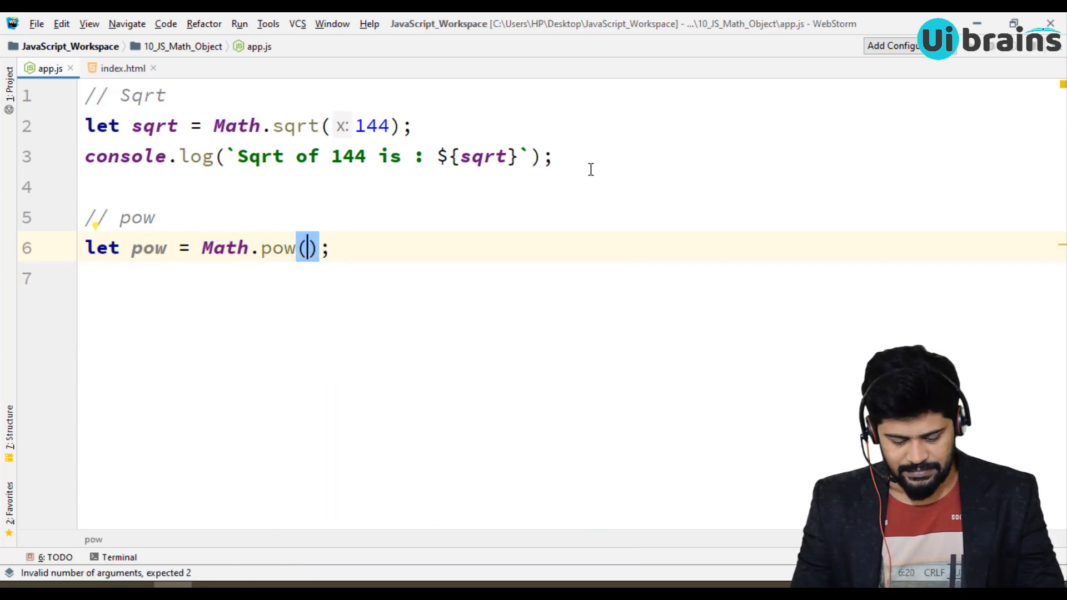
pyautogui.write(',')
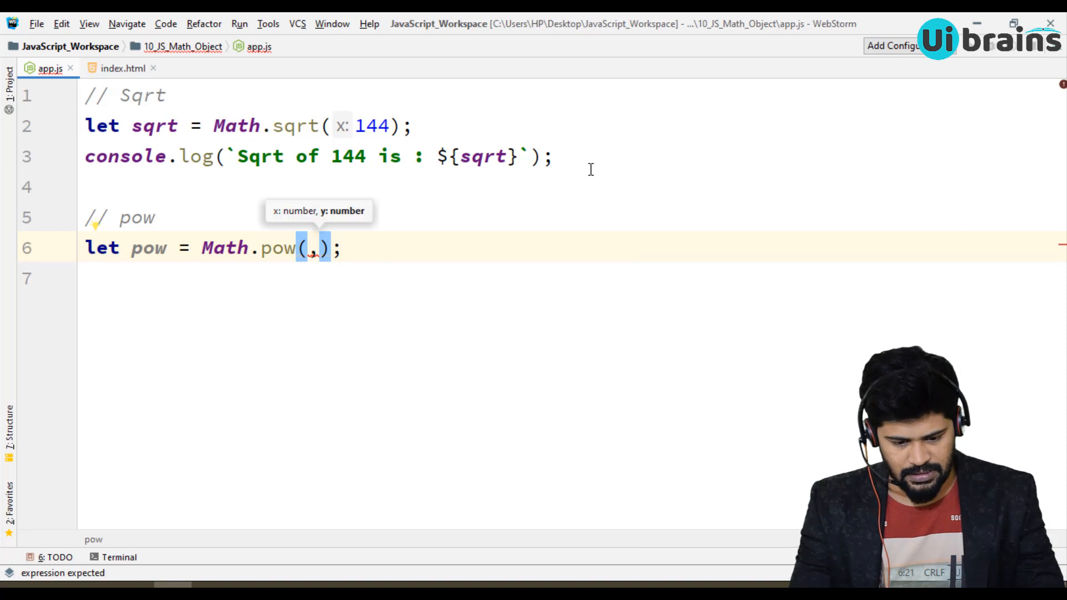
pyautogui.write('2,5')
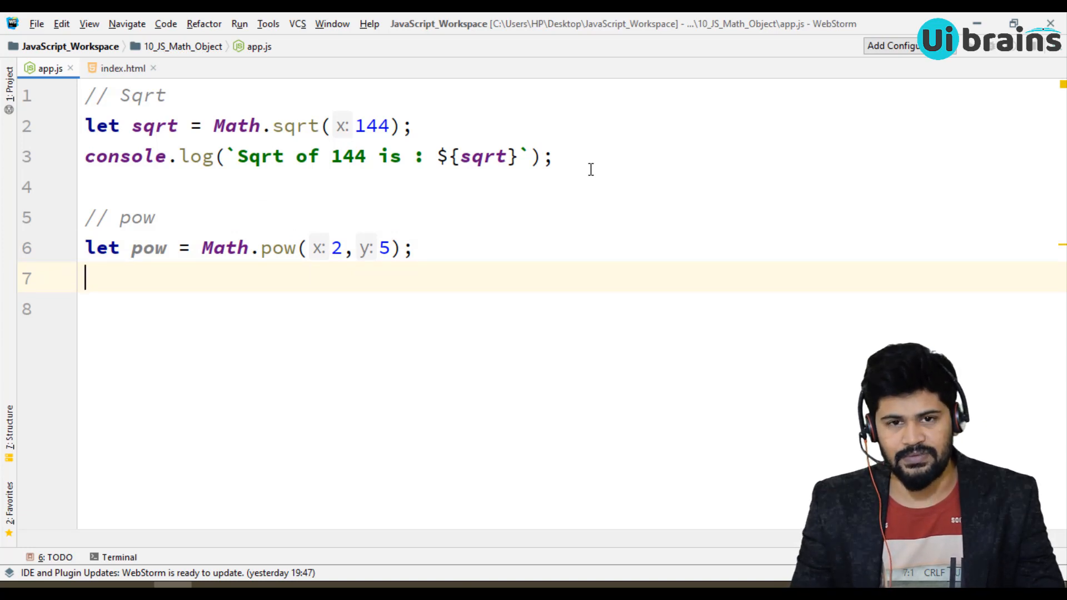
# Log the result with console.log(`2 ^ of 5 is : ${pow}`).
pyautogui.write('co')
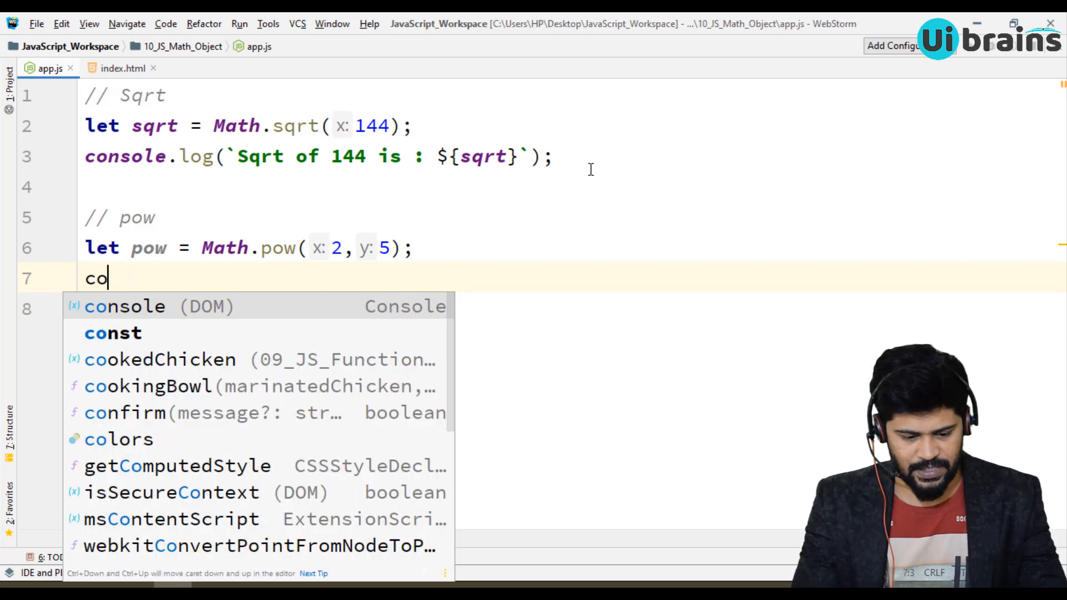
pyautogui.write('nsole.log();')
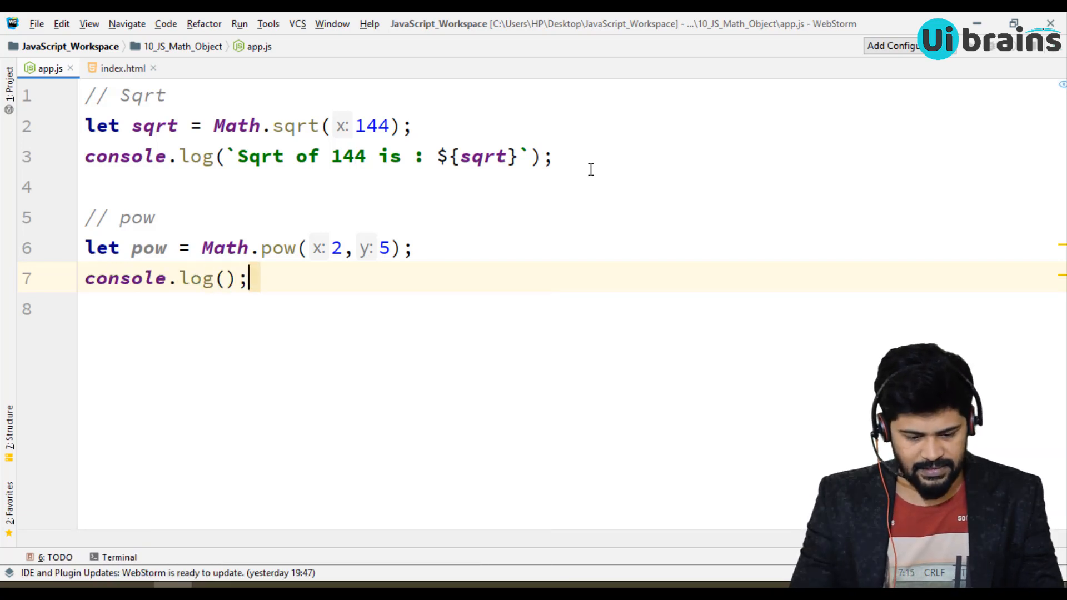
pyautogui.write('``')
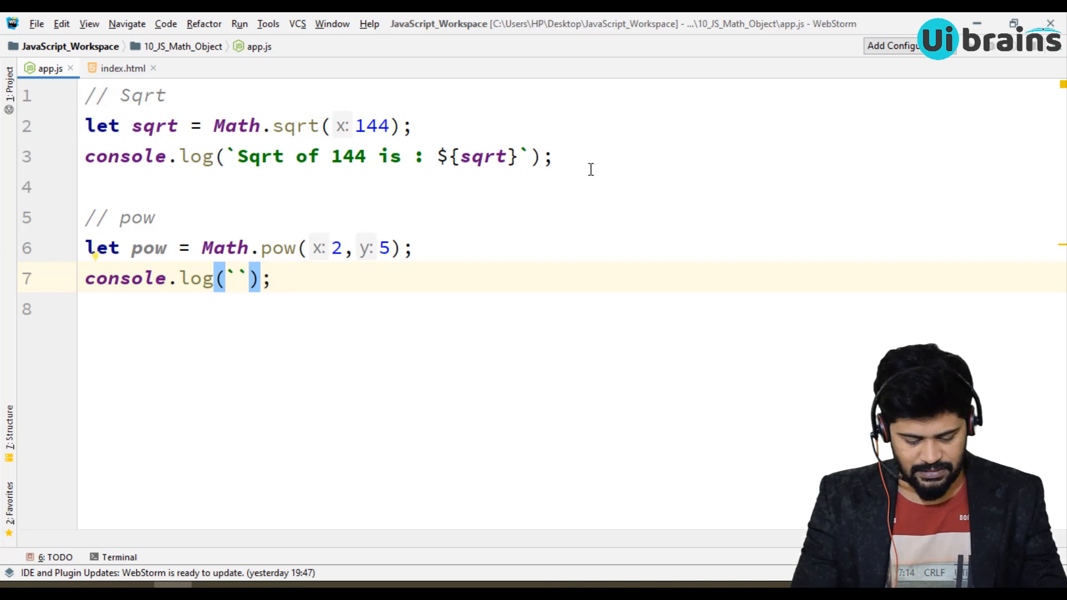
pyautogui.write('2 ^ of')
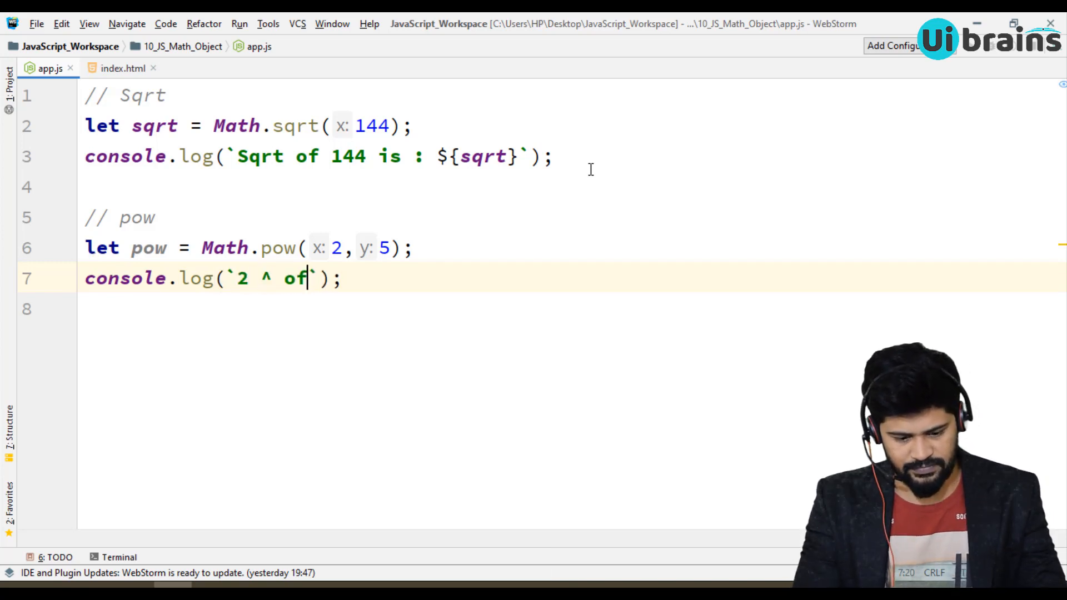
pyautogui.write('5 is :')
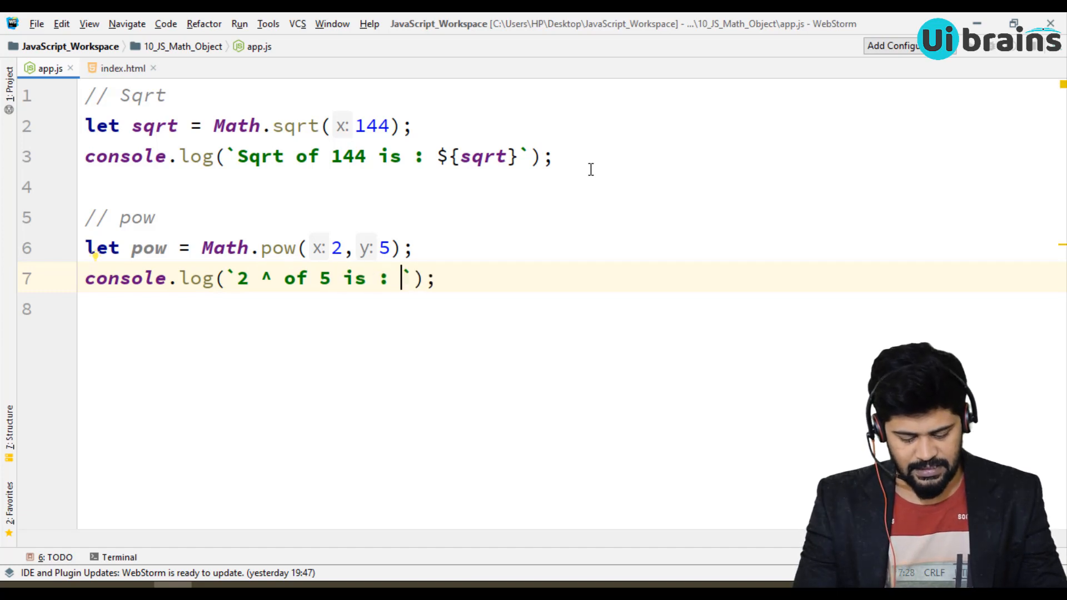
pyautogui.write('${p')
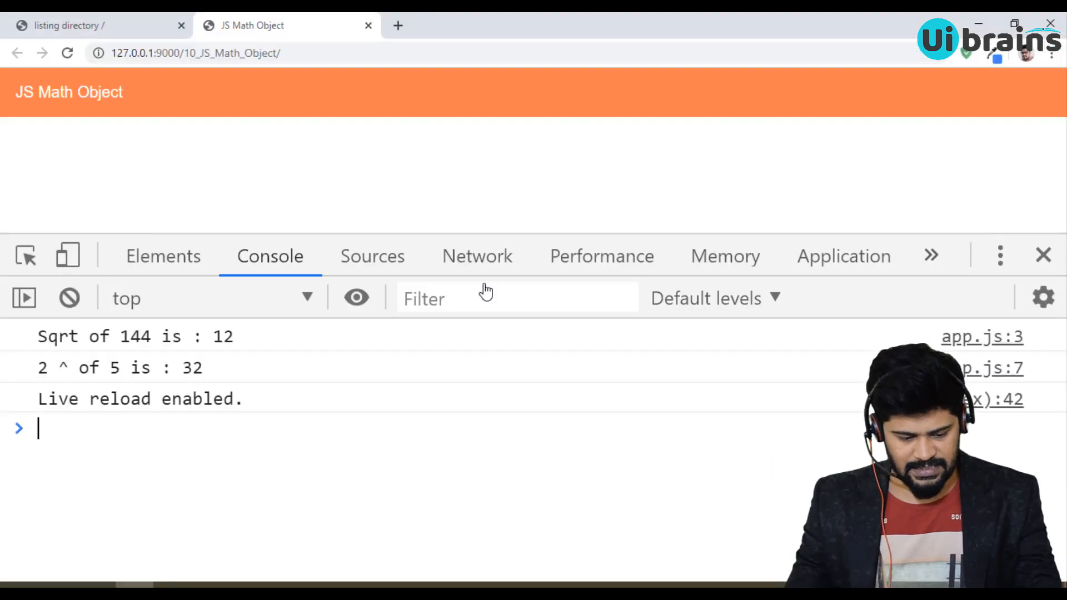
pyautogui.doubleClick(191, 367)
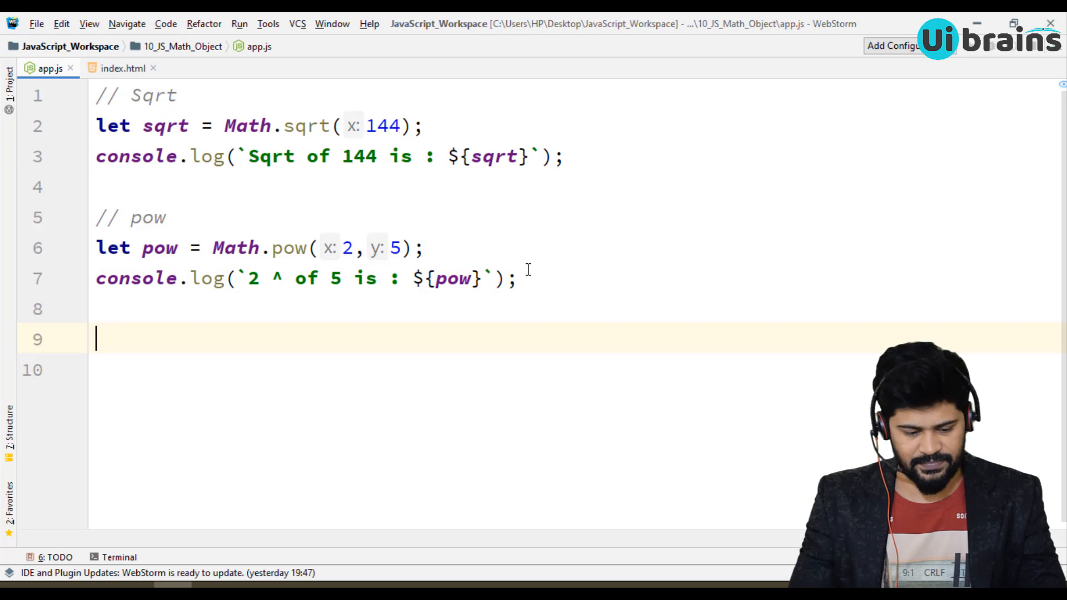
# Type the // min comment below the pow log line.
pyautogui.write('// min')
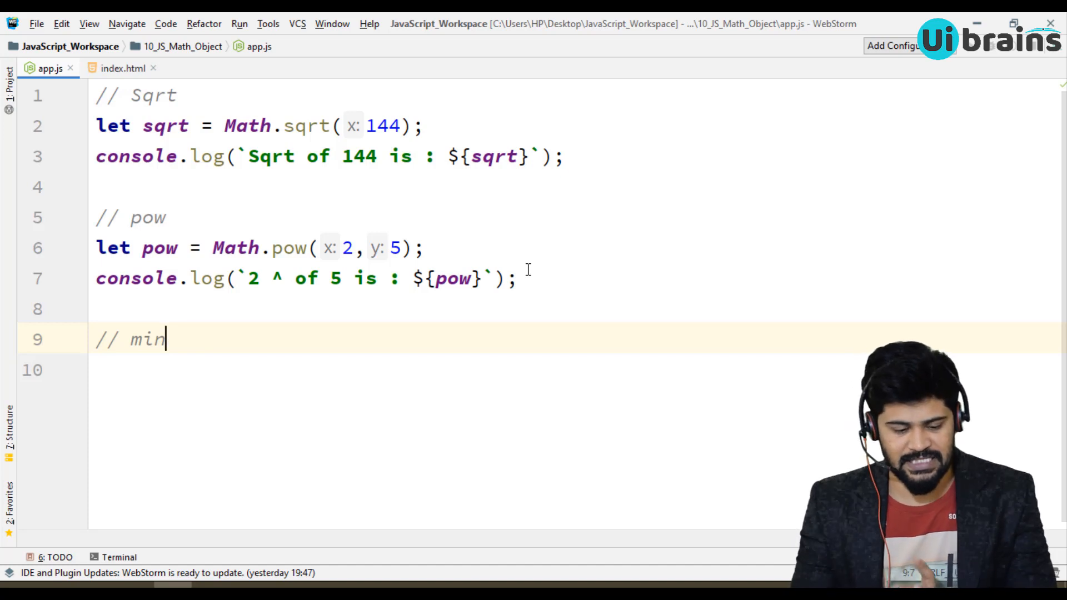
# Declare let min = Math.min(12,45,78,93,62,51,8,46,3,654,891,1,19,81).
pyautogui.write('let min')
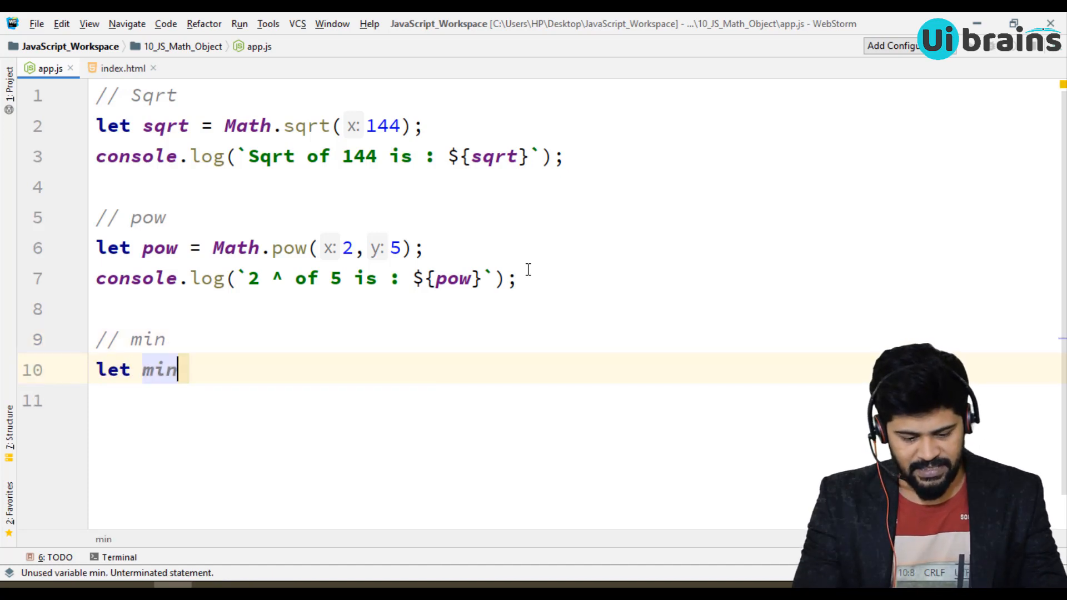
pyautogui.write('= Math.min();')
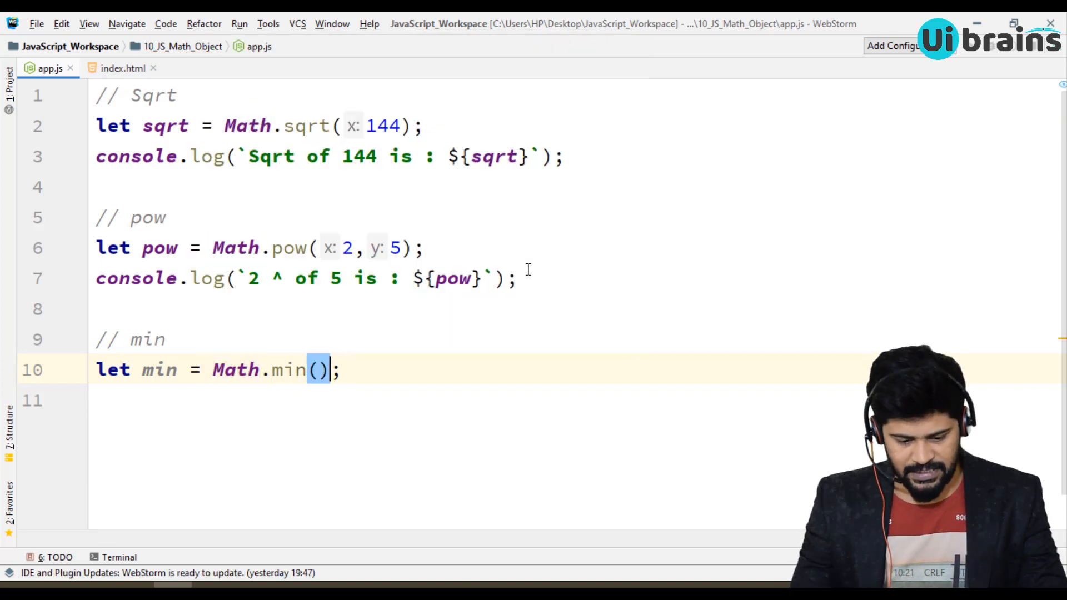
pyautogui.write('12,')
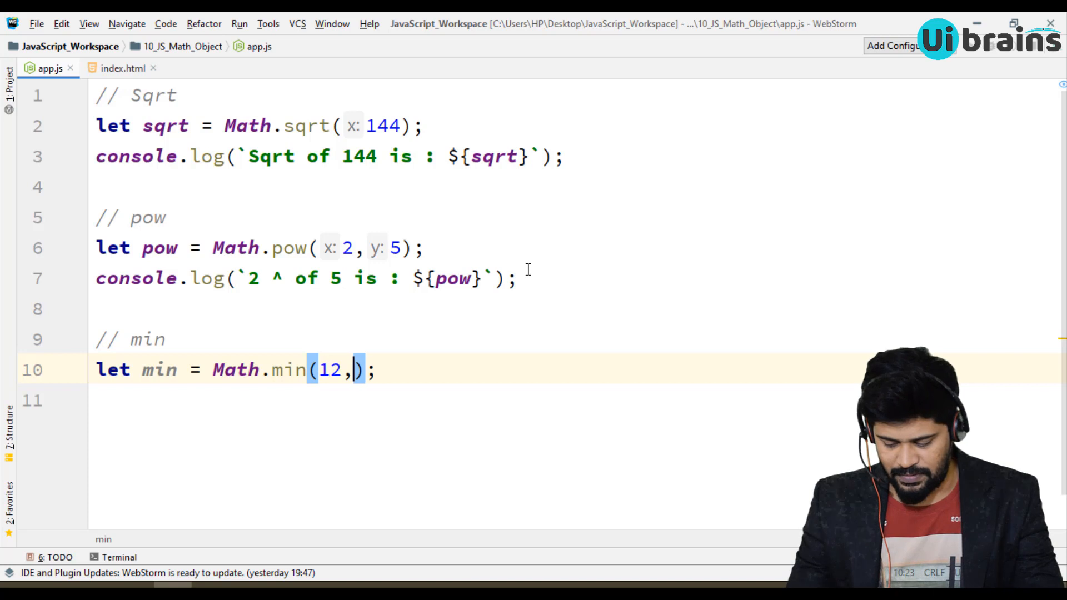
pyautogui.write('45,78,93,62,')
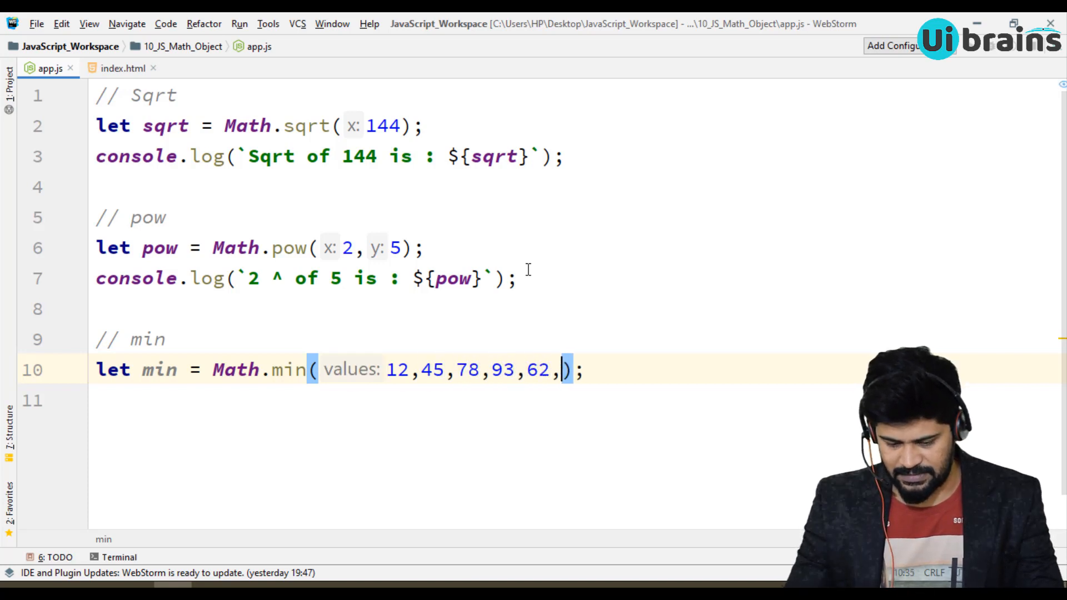
pyautogui.write('51,8,46,3,,,,')
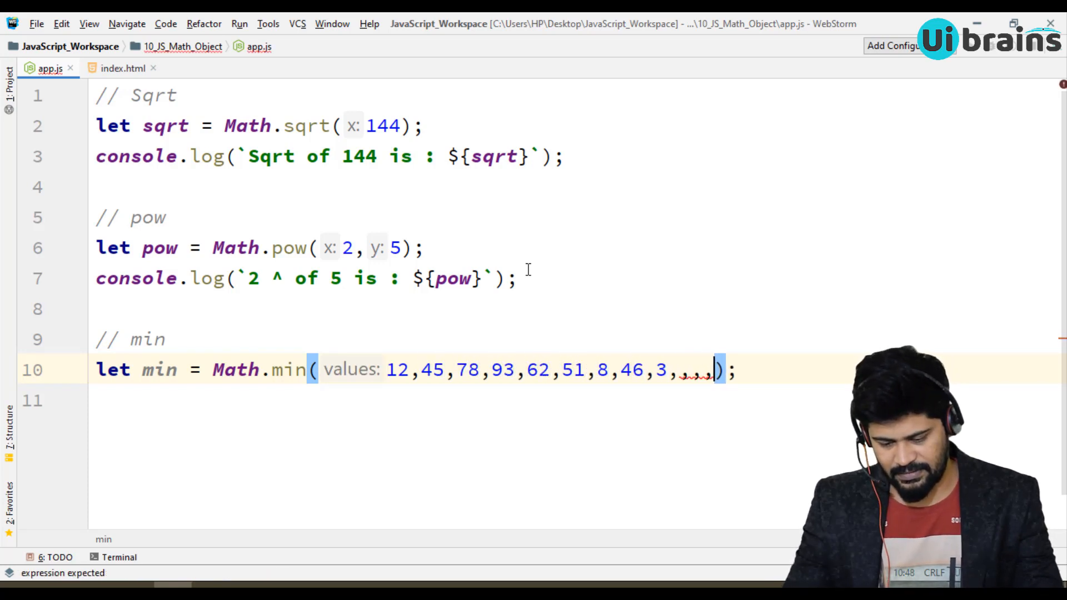
pyautogui.press('Backspace')
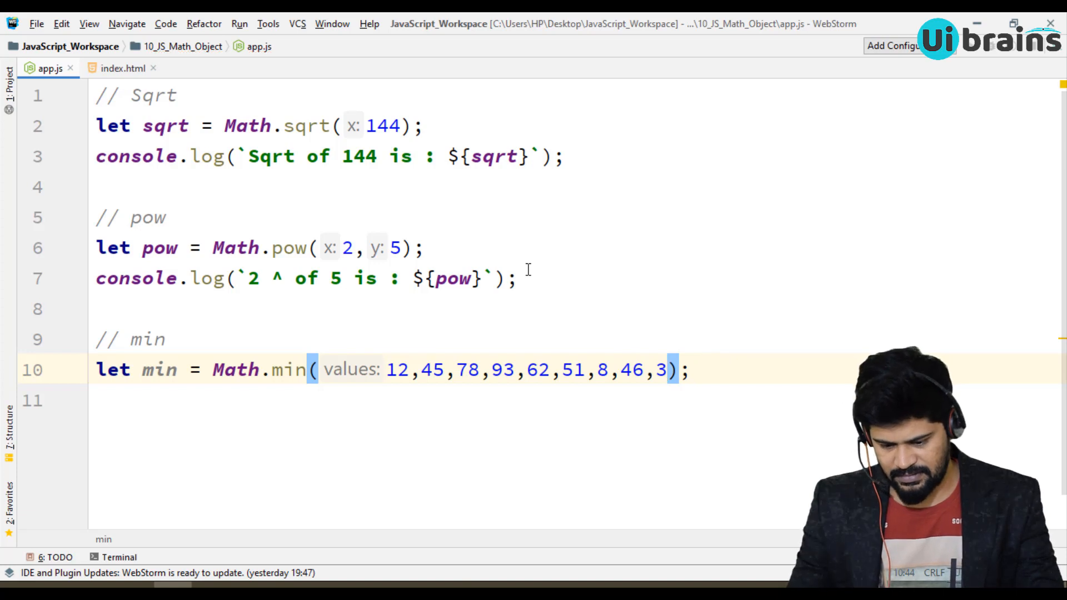
pyautogui.write(',654,891,1,19,8')
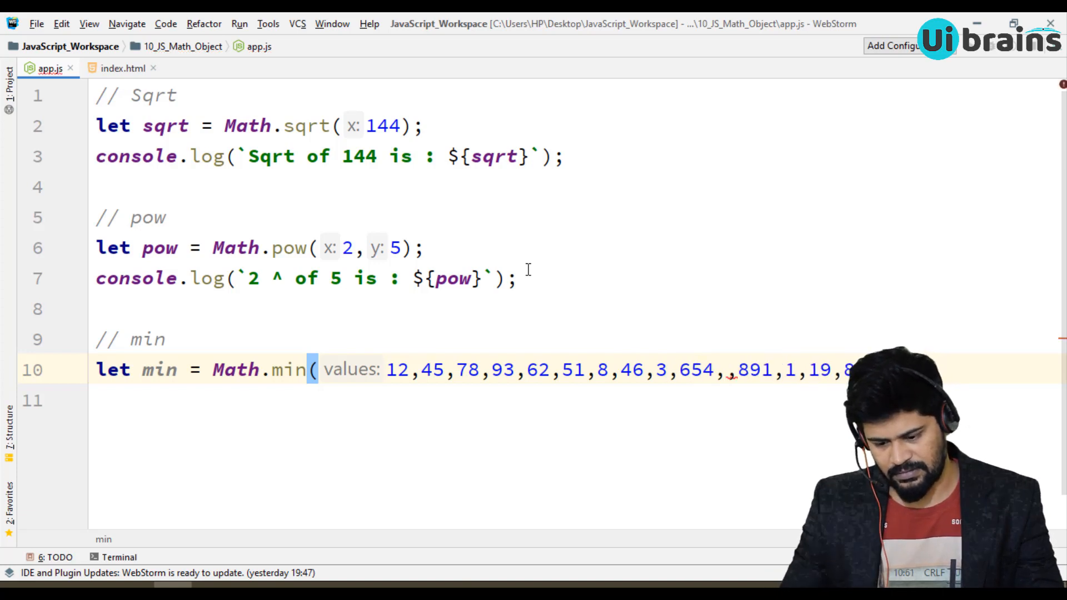
# Log the minimum with console.log(`Min is : ${min}`).
pyautogui.click(730, 370)
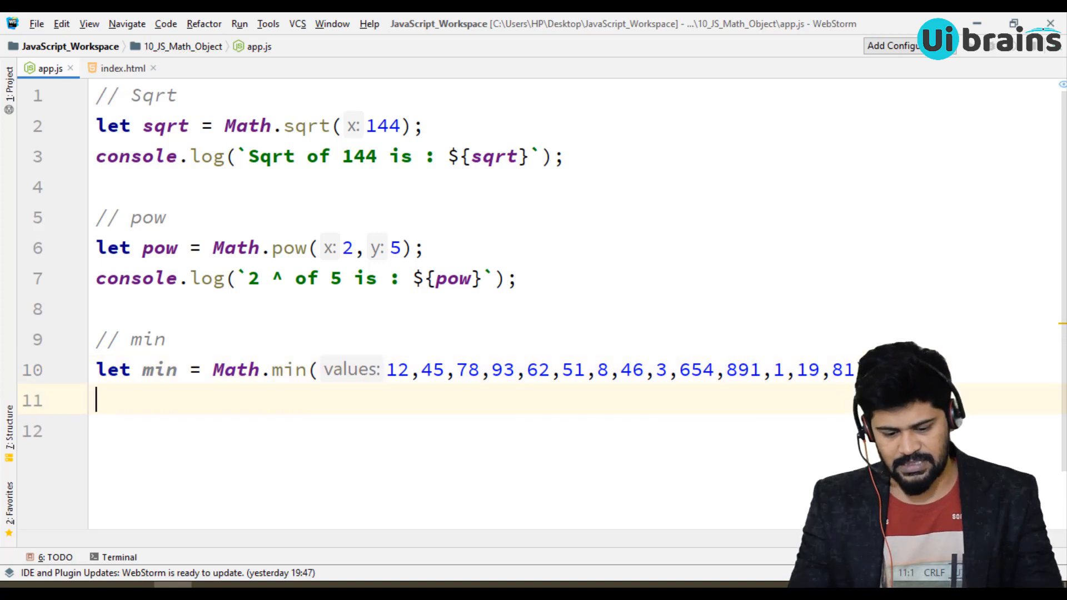
pyautogui.moveTo(387, 369); pyautogui.dragTo(517, 370)
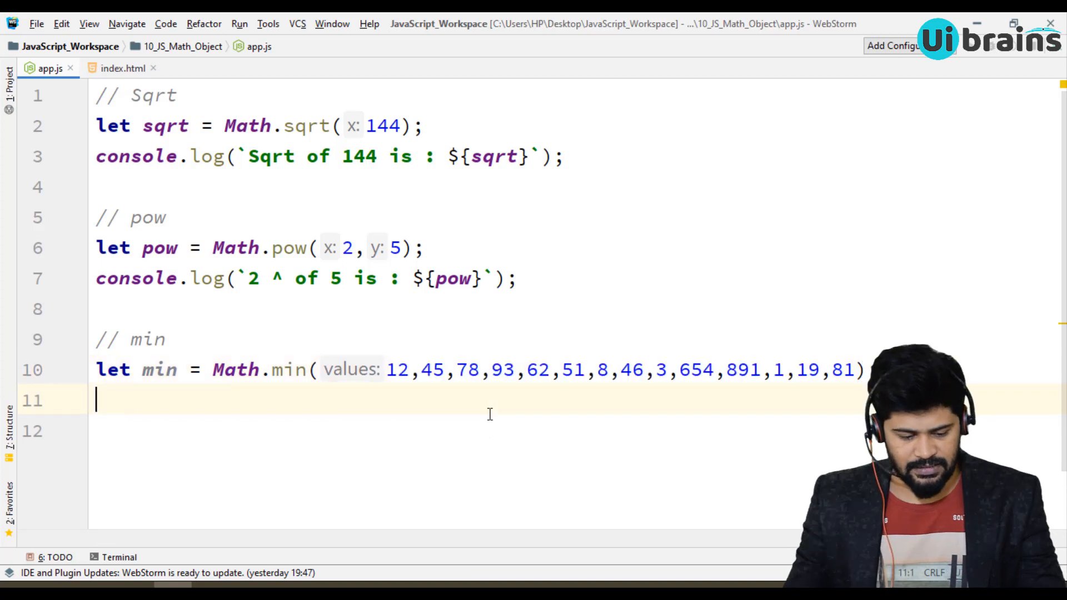
pyautogui.write('console.log();')
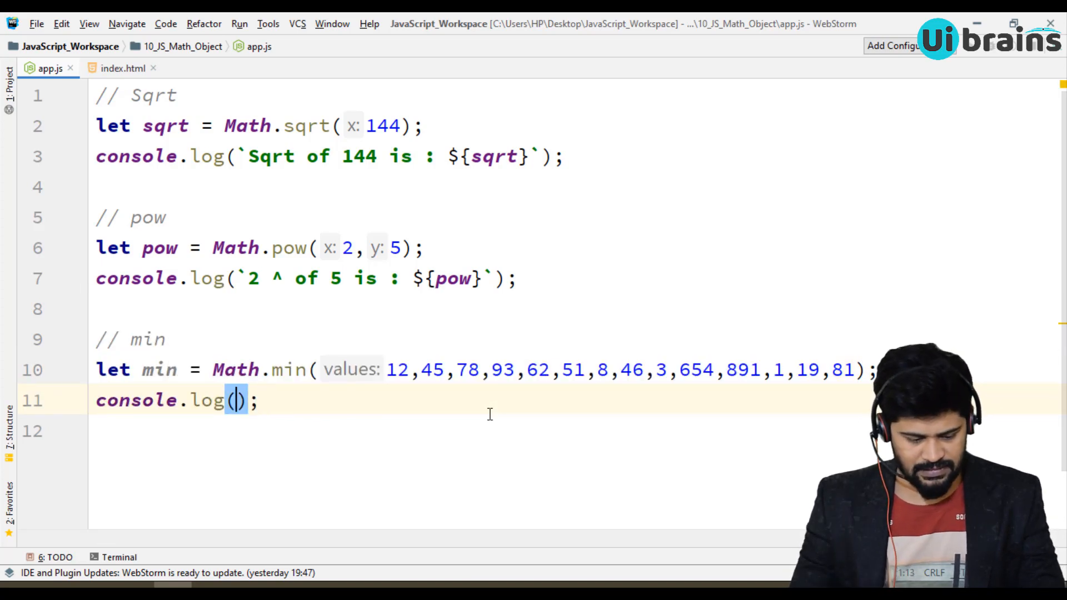
pyautogui.write('`Min is : `')
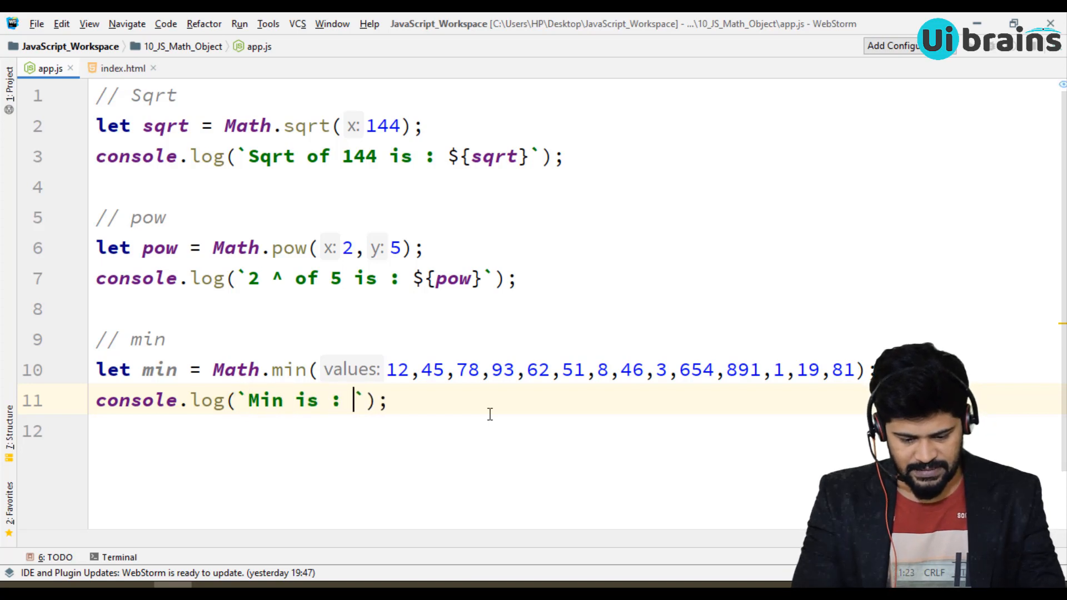
pyautogui.write('${min}')
pyautogui.write('// max')
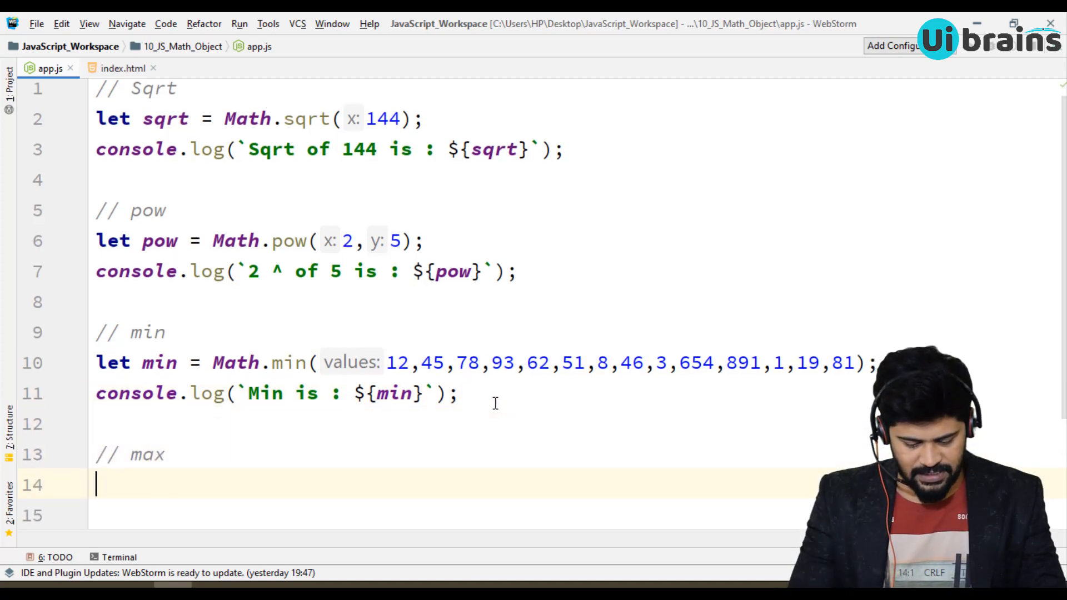
# Declare let max = Math.max of the same number list and log `Max is : ${max}`.
pyautogui.write('let max = Math.max(')
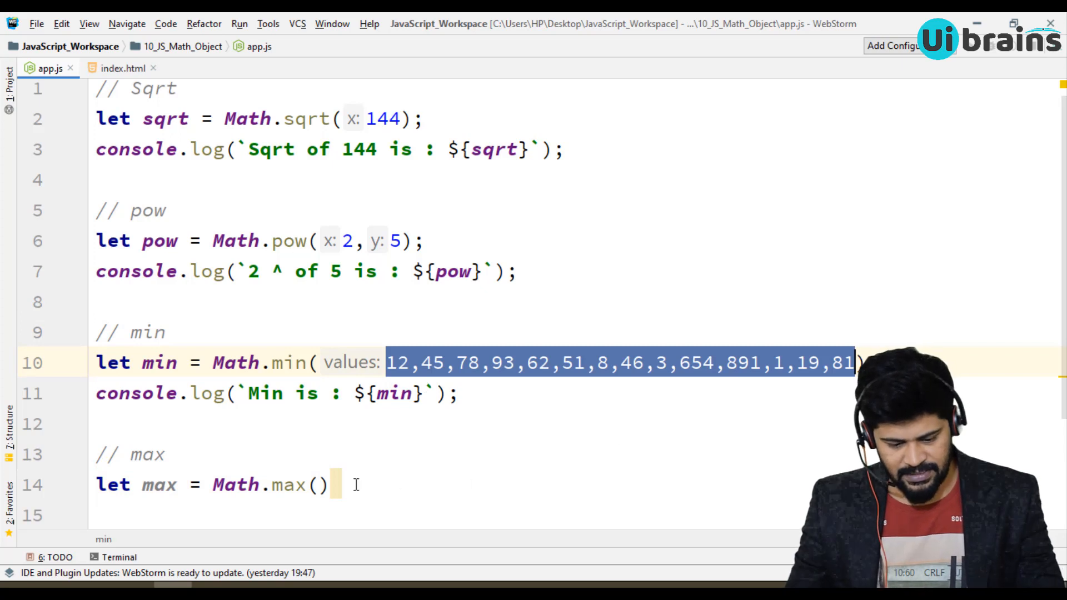
pyautogui.write('12,45,78,93,62,51,8,46,3,654,891,1,19,81')
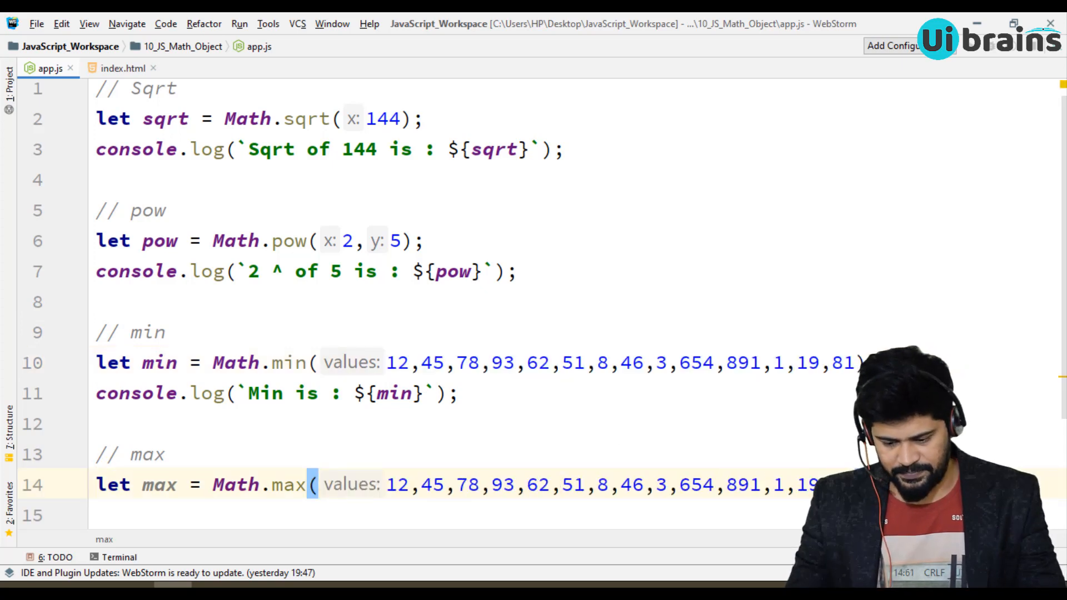
pyautogui.write('c')
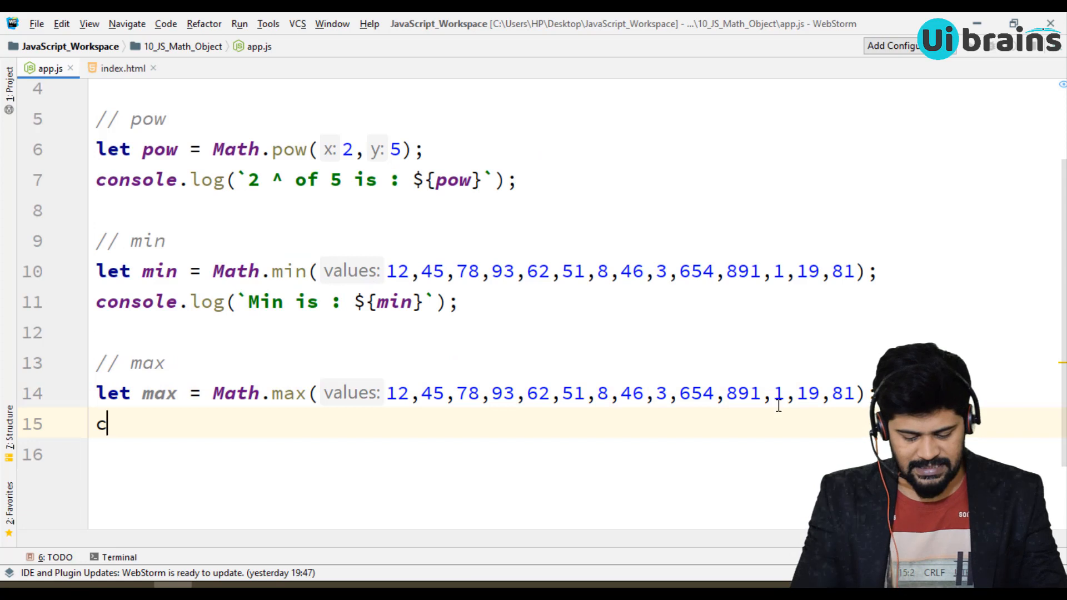
pyautogui.write('console.log(')
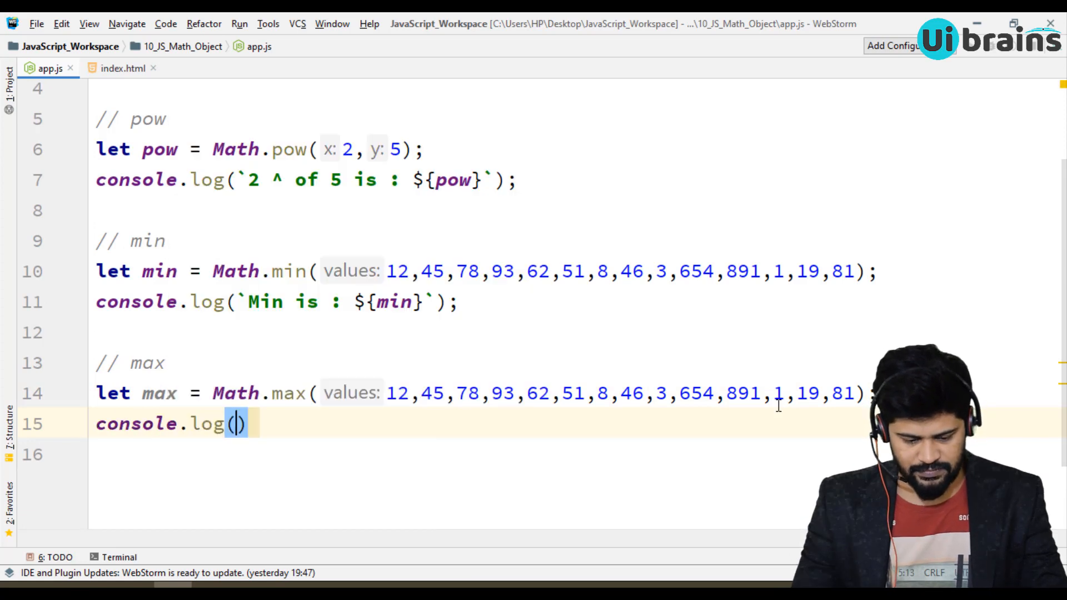
pyautogui.write('`')
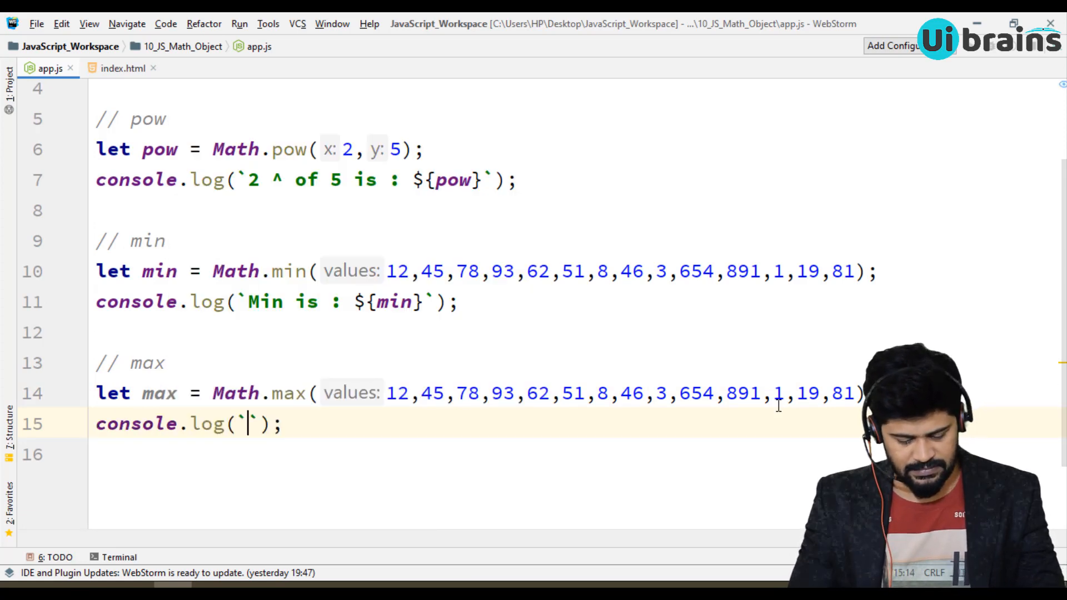
pyautogui.write('MA')
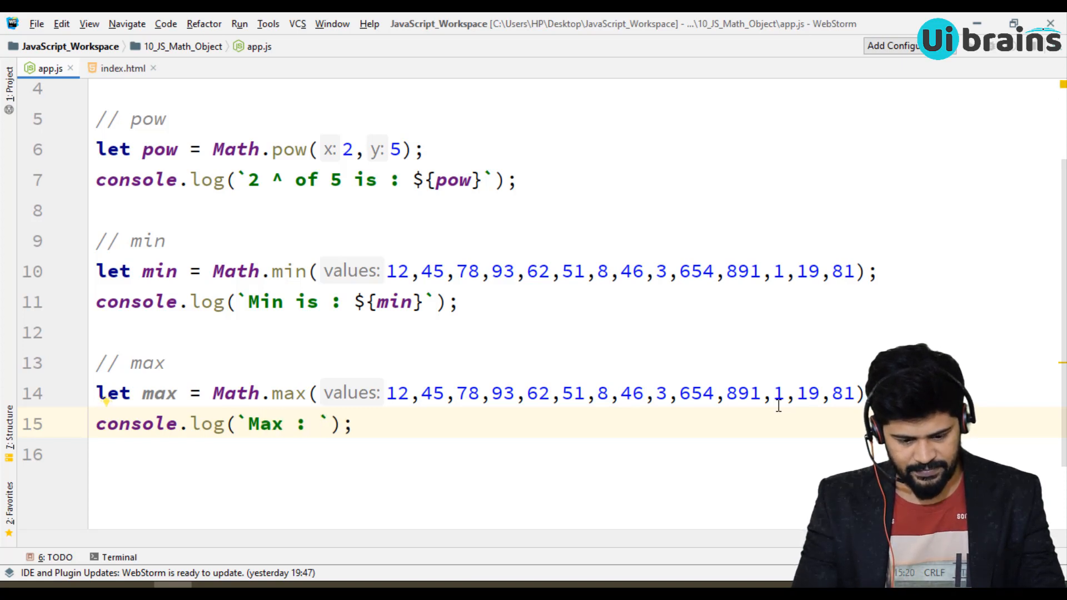
pyautogui.write('is : ${}')
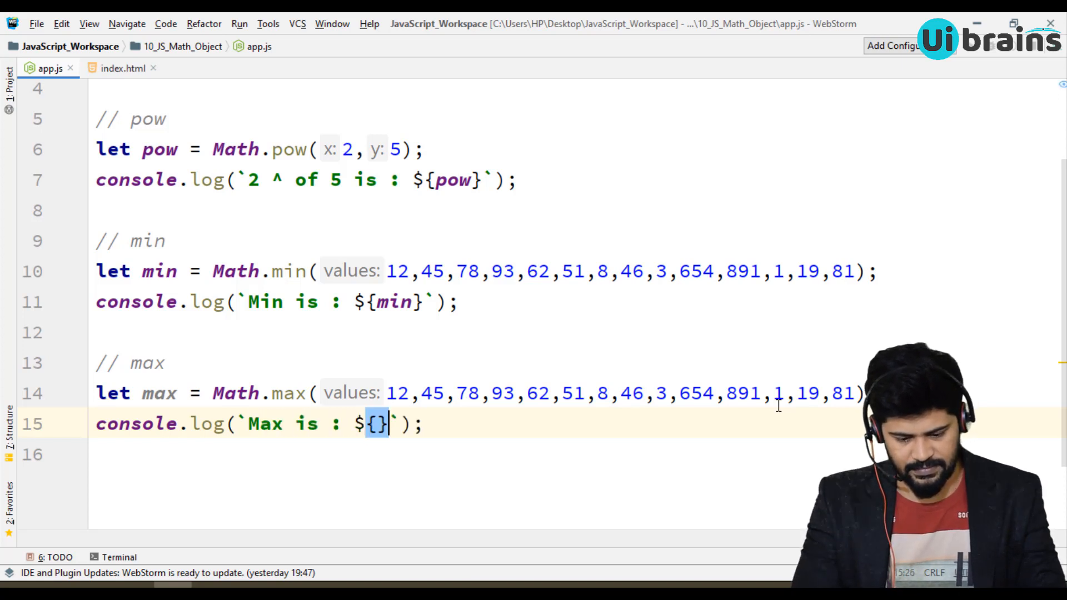
pyautogui.write('max')
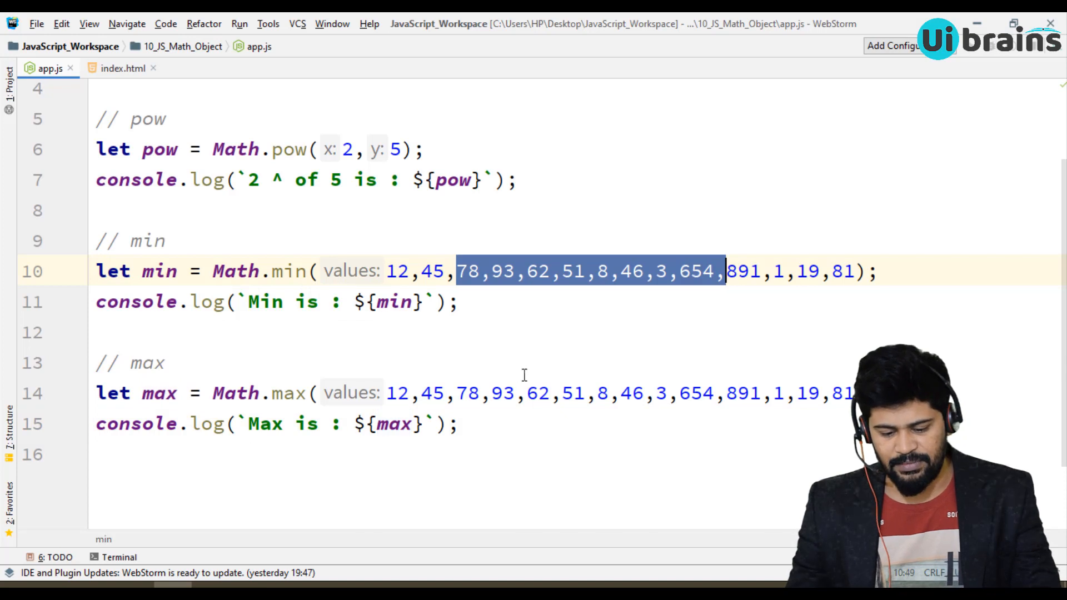
pyautogui.click(463, 424)
pyautogui.write('//')
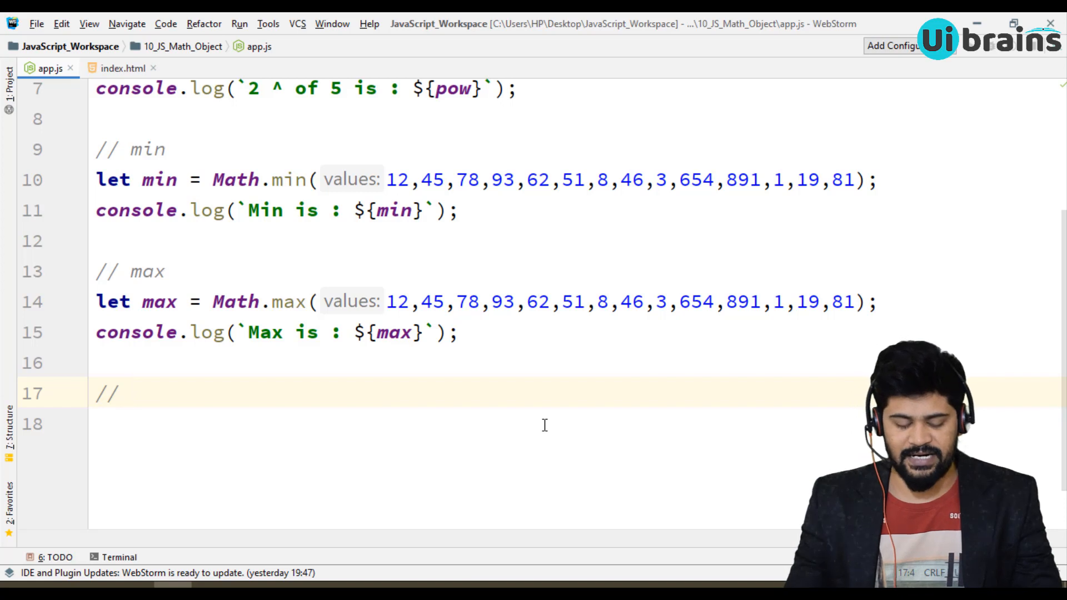
# Add a // random comment, let random = Math.random(), and console.log(random).
pyautogui.write('random')
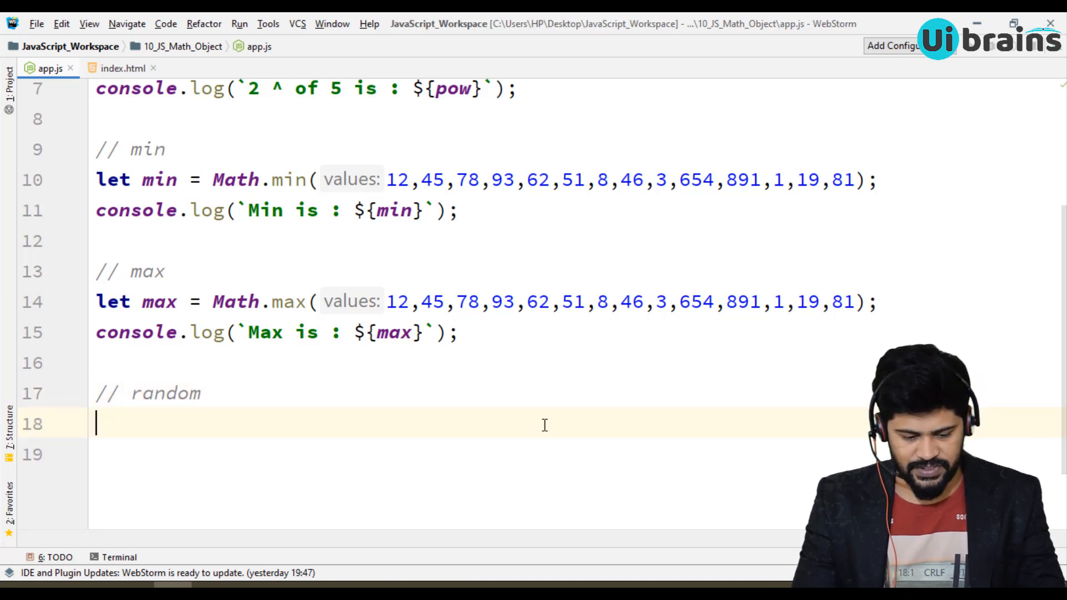
pyautogui.write('let ran')
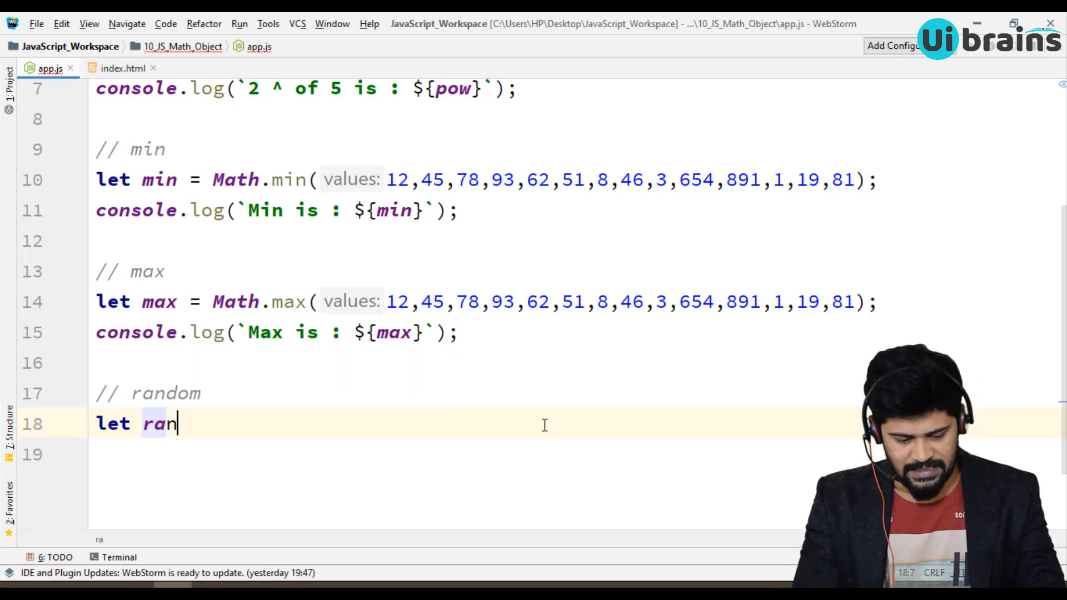
pyautogui.write('dom =')
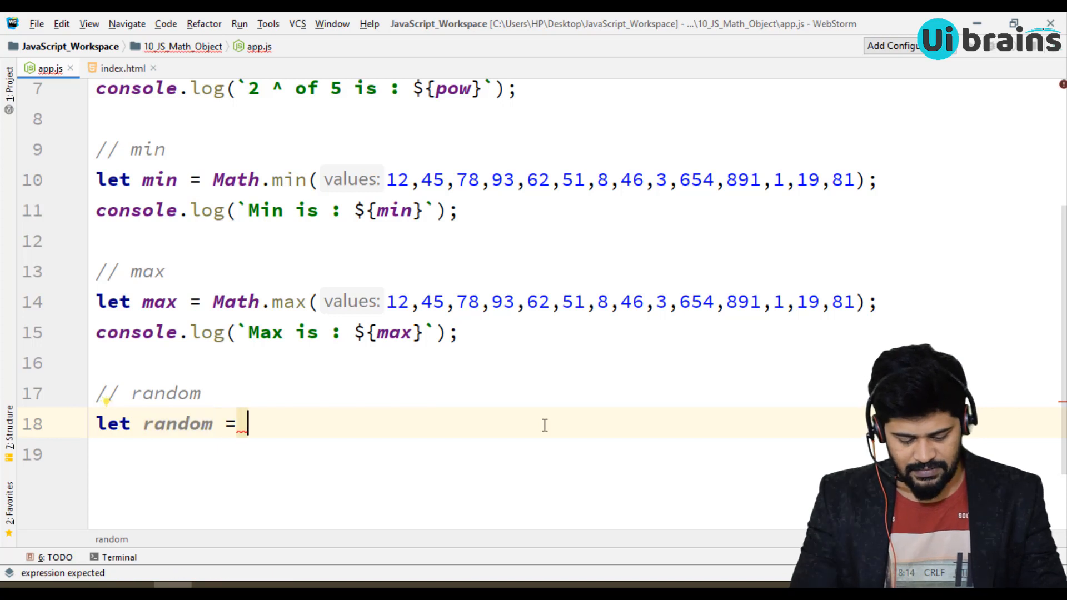
pyautogui.write('Math.random();')
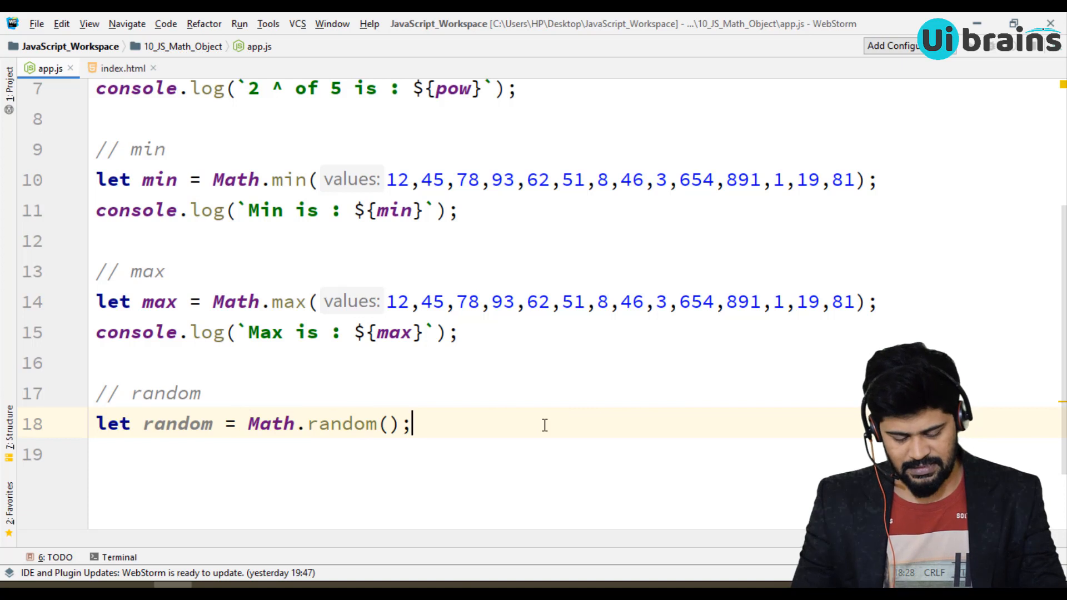
pyautogui.write('cons')
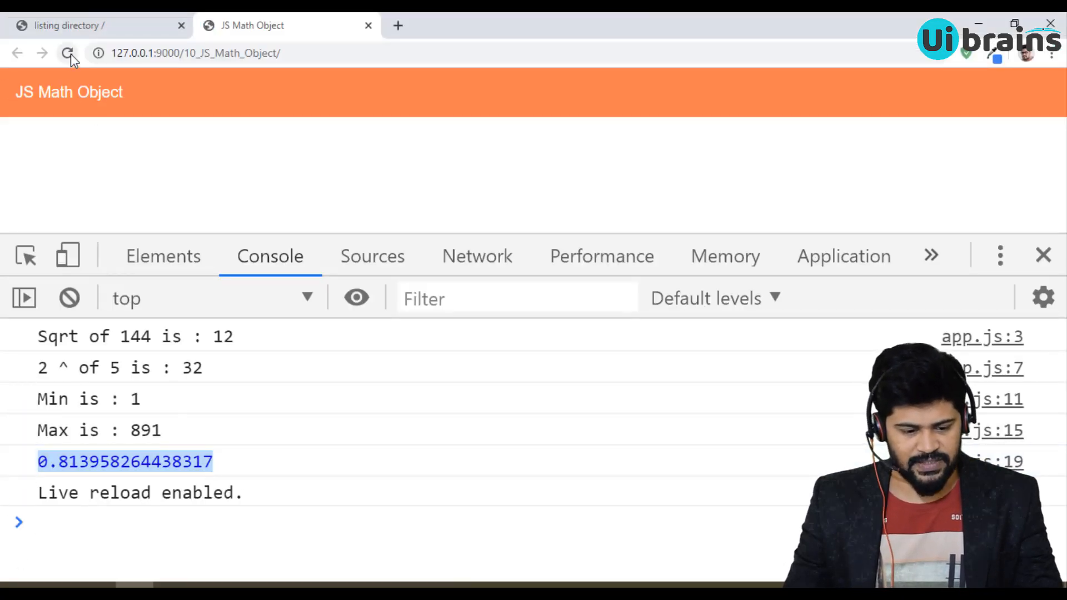
# Reload the Chrome page three times, logging a new random decimal each time.
pyautogui.click(66, 54)
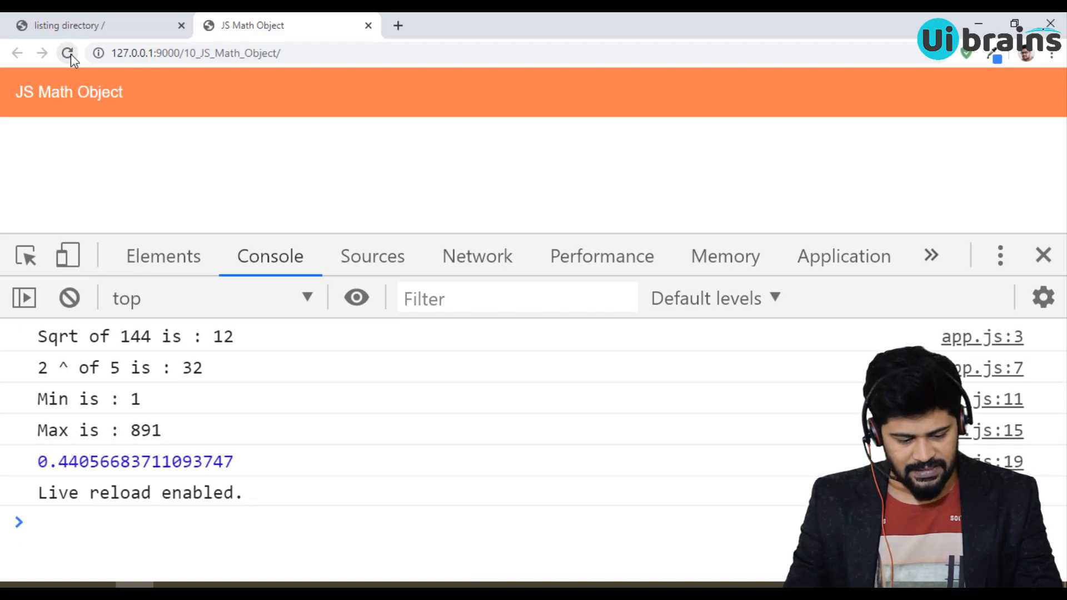
pyautogui.click(66, 54)
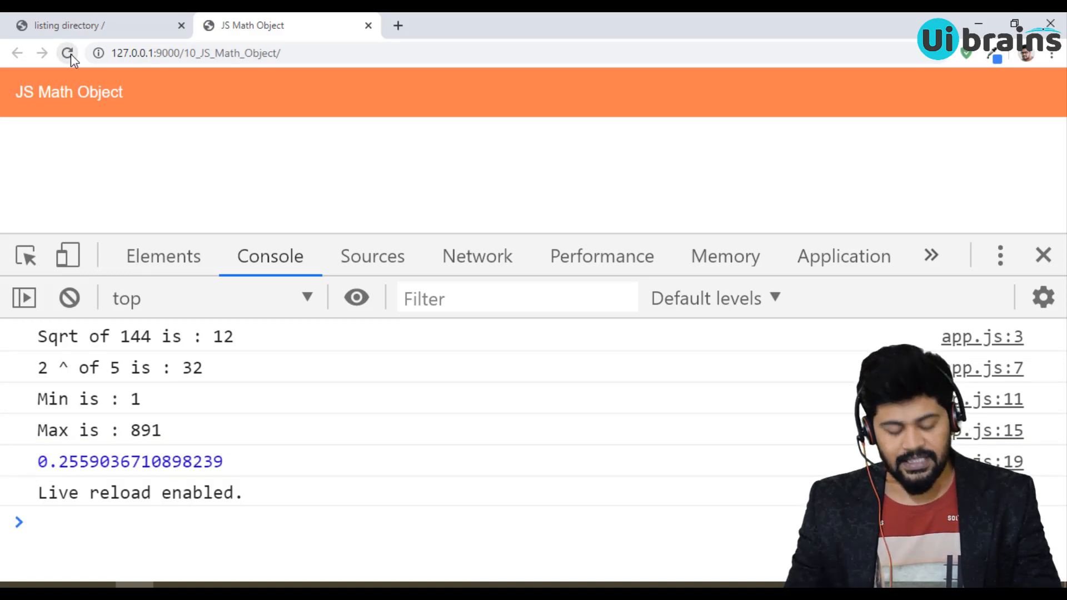
pyautogui.click(67, 53)
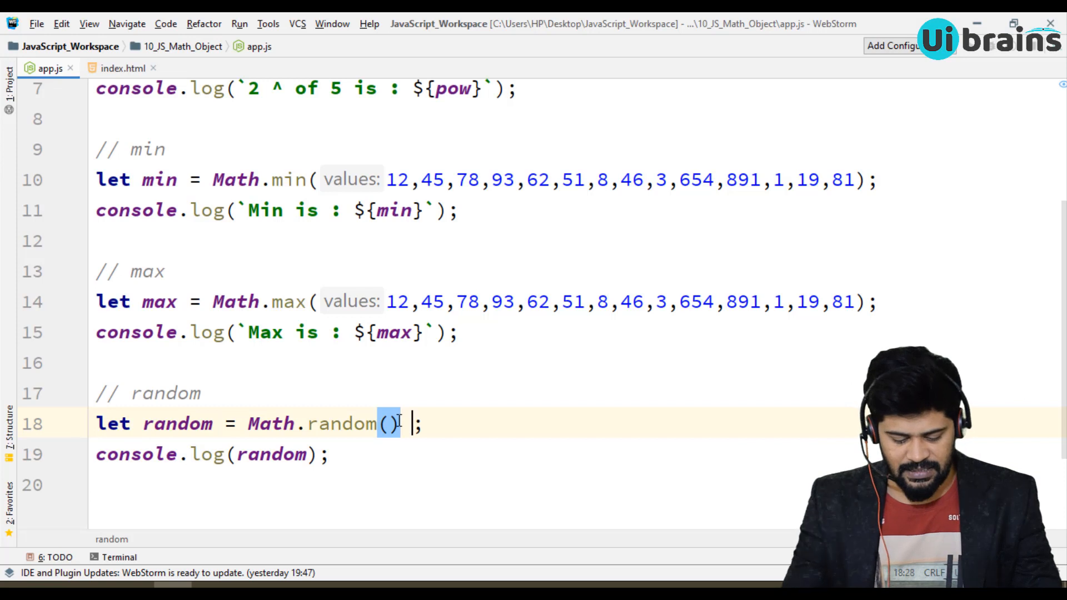
# Multiply Math.random() by 10000 and reload Chrome to see the larger value.
pyautogui.write('* 1')
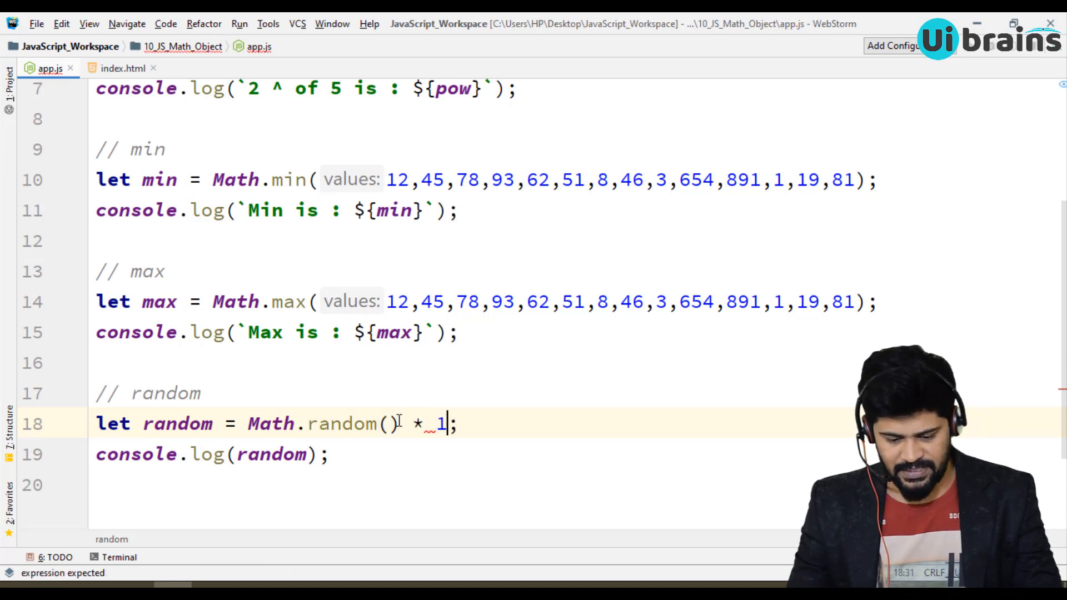
pyautogui.write('0000')
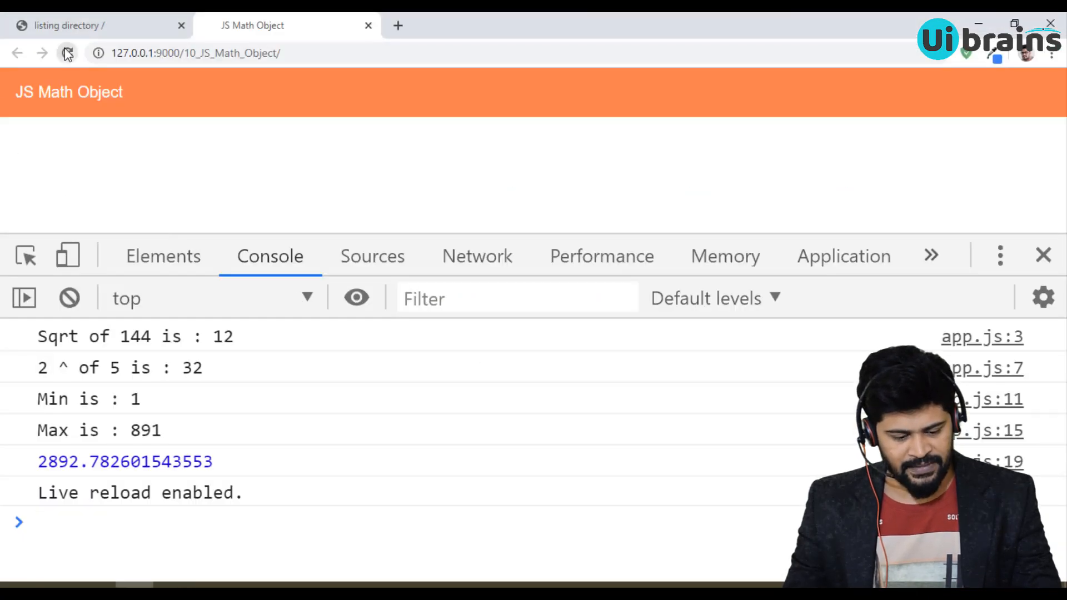
pyautogui.click(67, 53)
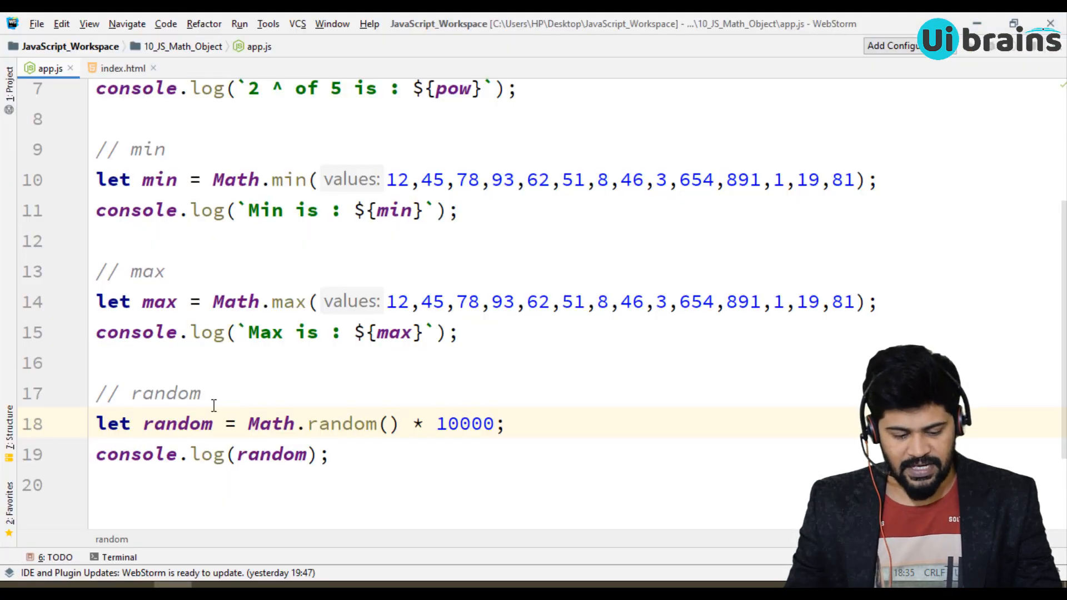
# Wrap the expression as Math.round(Math.random() * 10000) under a 'random , round' comment.
pyautogui.write(',lo')
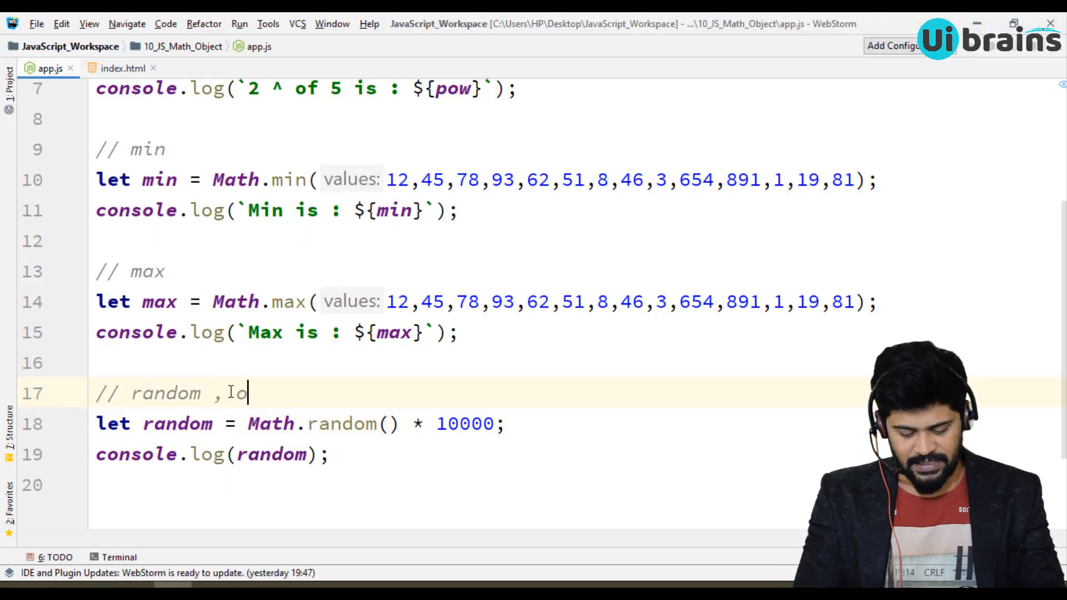
pyautogui.write('round')
pyautogui.click(301, 424)
pyautogui.write('M')
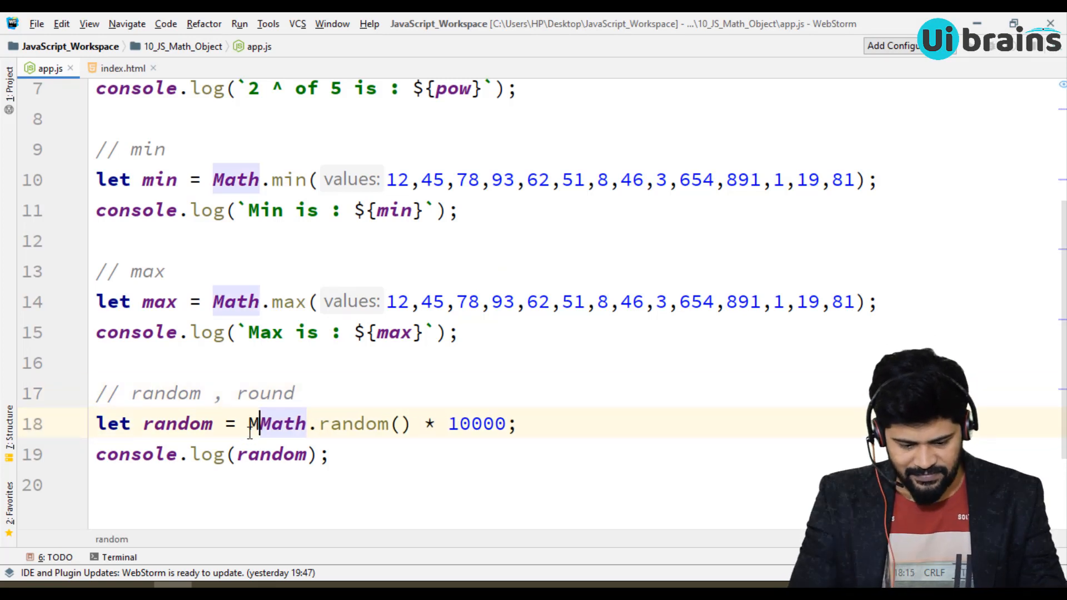
pyautogui.write('ath.rou')
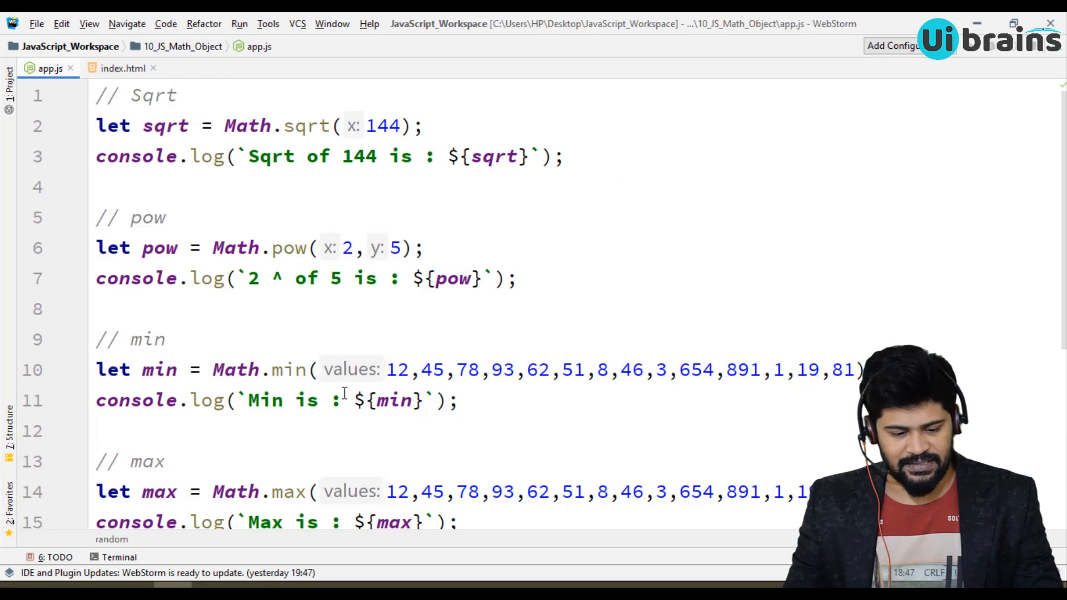
pyautogui.scroll(-3)
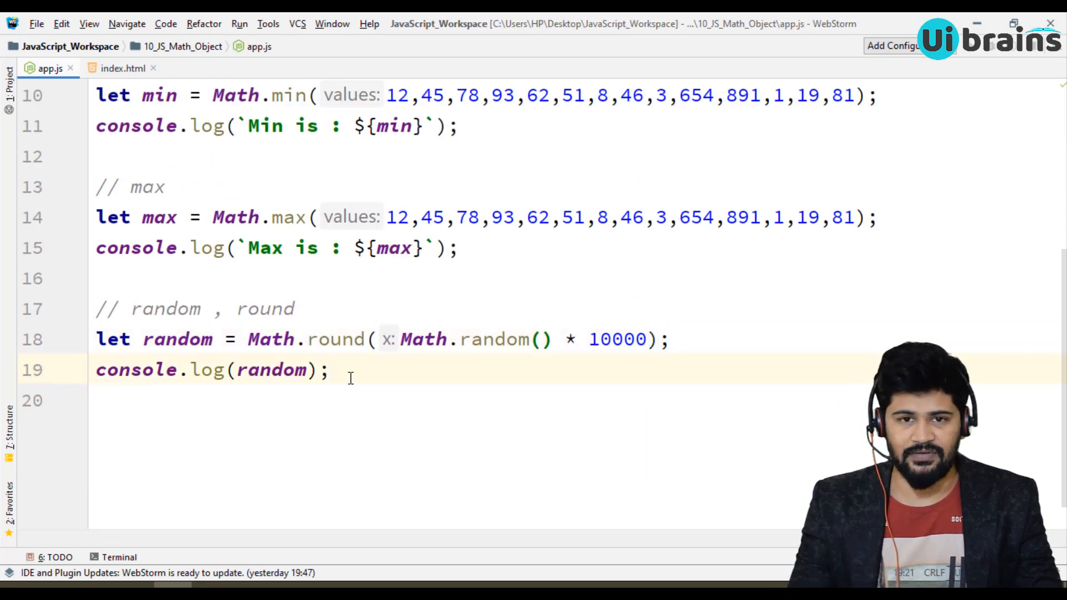
pyautogui.press('enter')
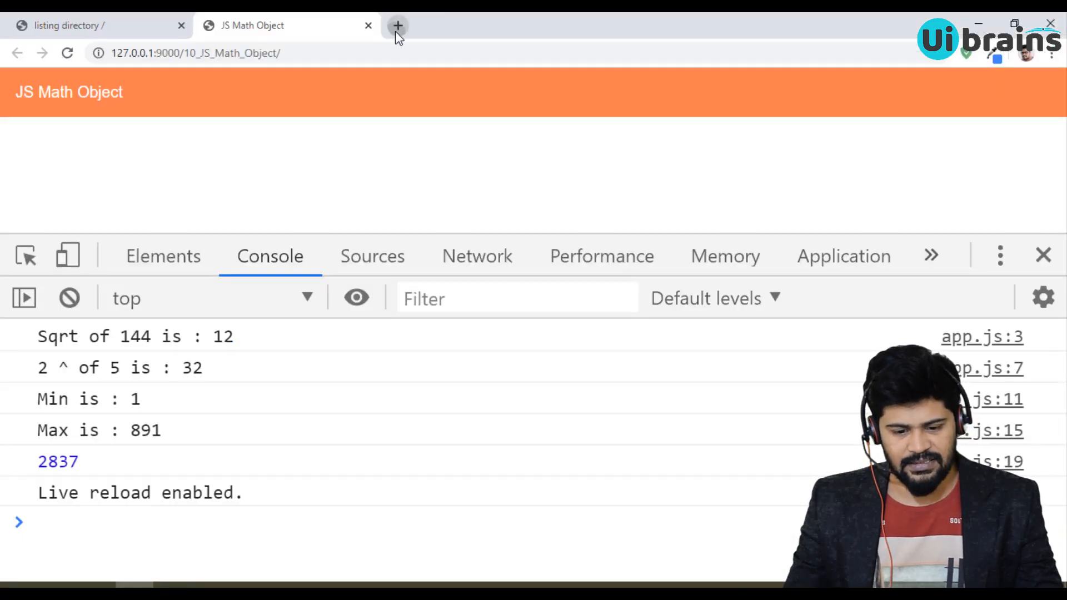
# Confirm the console logs the whole number 2837, then return to WebStorm.
pyautogui.click(398, 25)
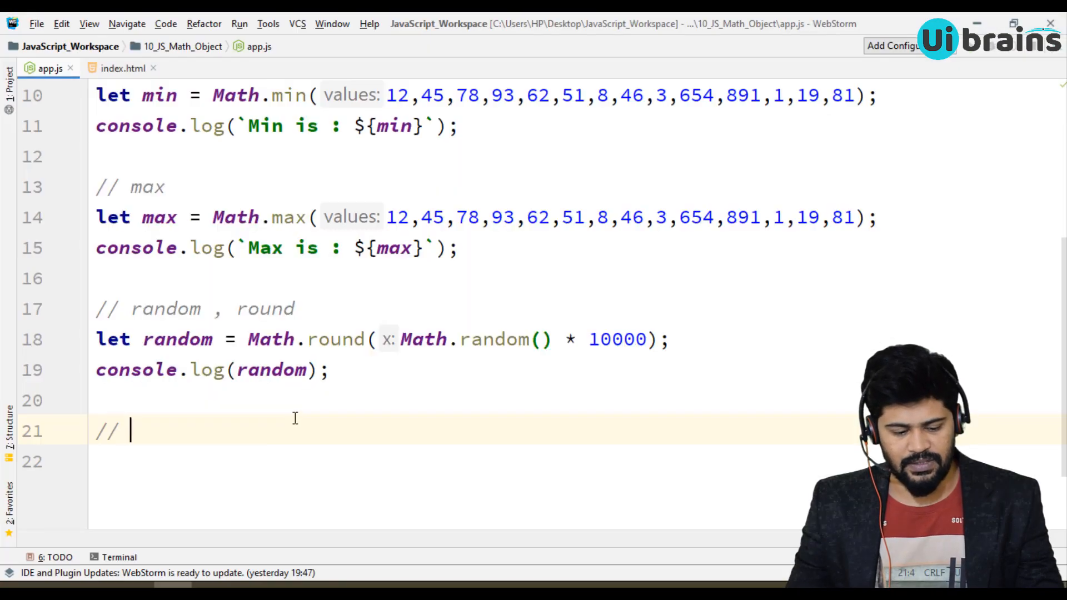
# Type the comment 'javascript math in mdn' and scroll through app.js to review it.
pyautogui.write('java')
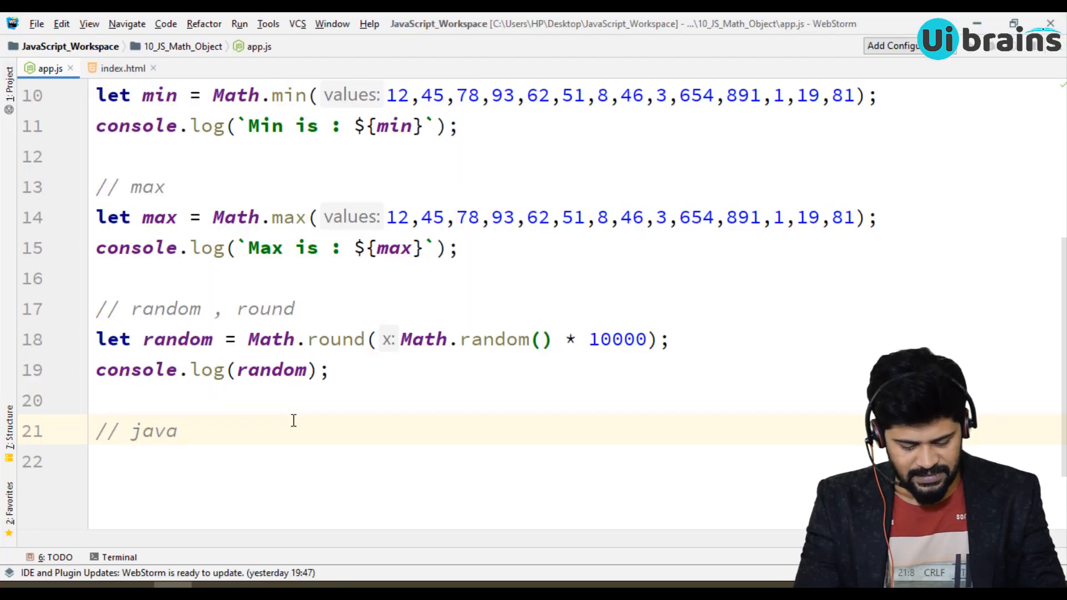
pyautogui.write('script math')
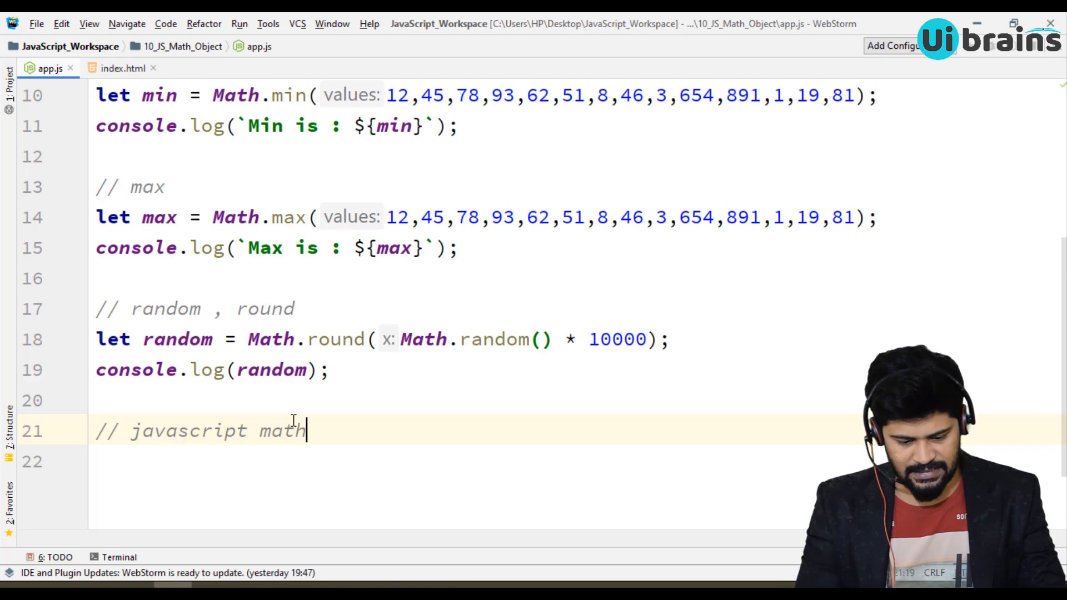
pyautogui.write('using')
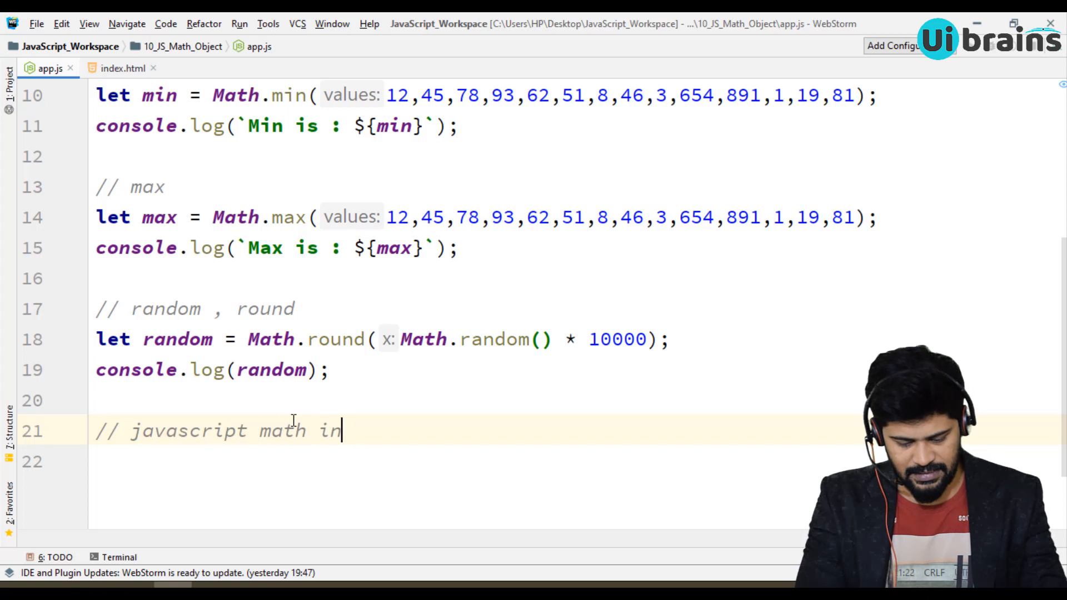
pyautogui.write('mdn')
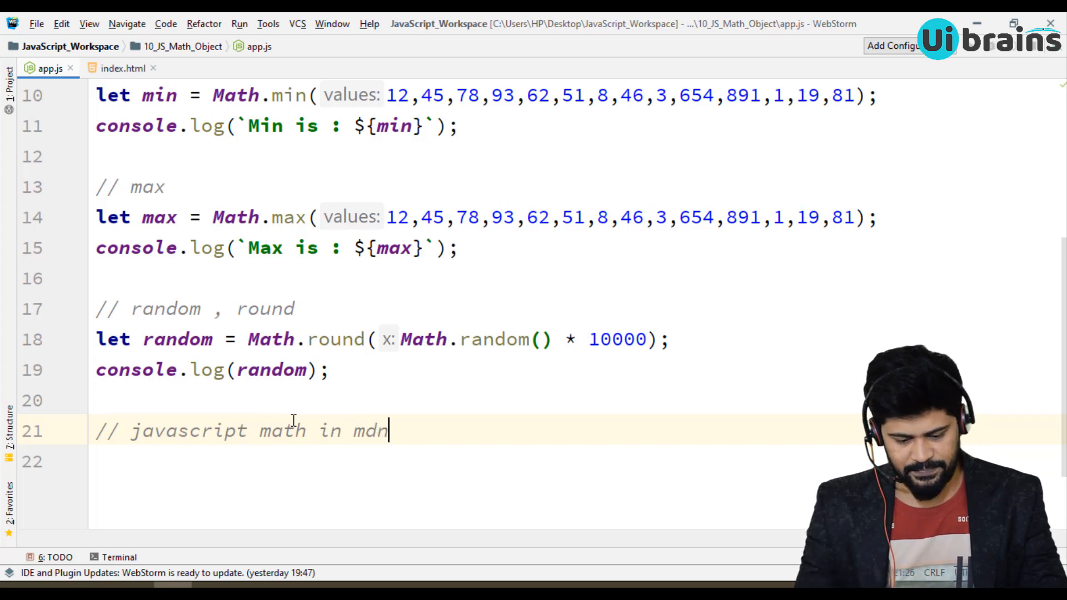
pyautogui.doubleClick(370, 430)
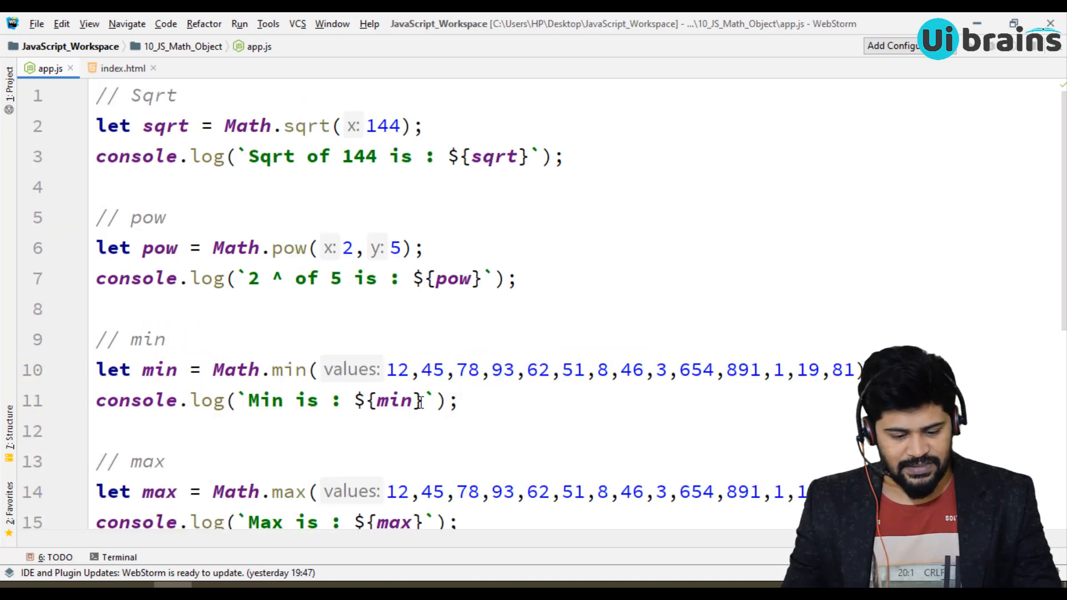
pyautogui.scroll(-3)
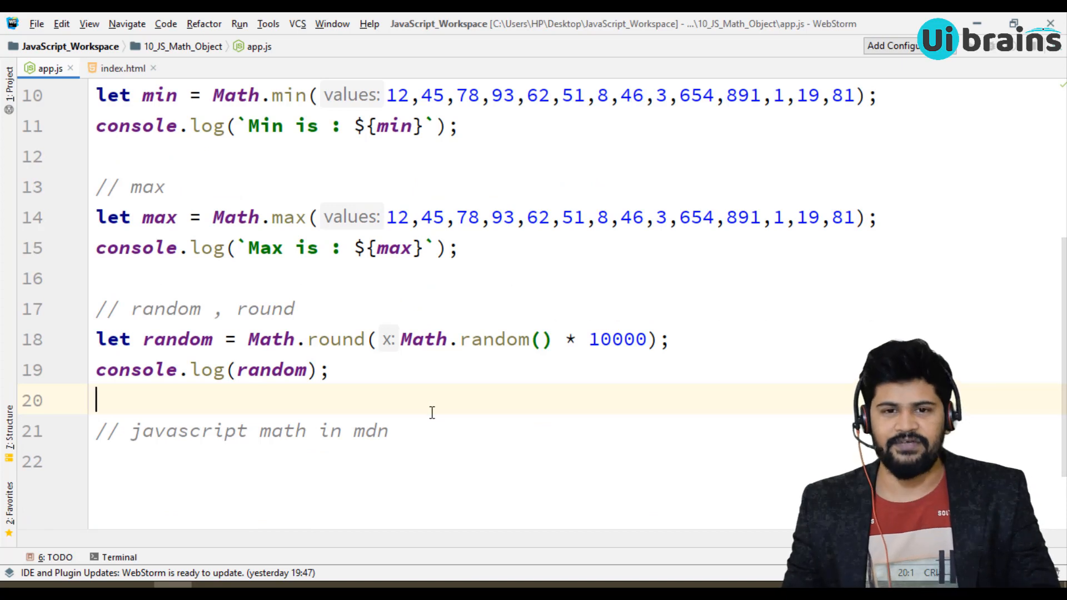